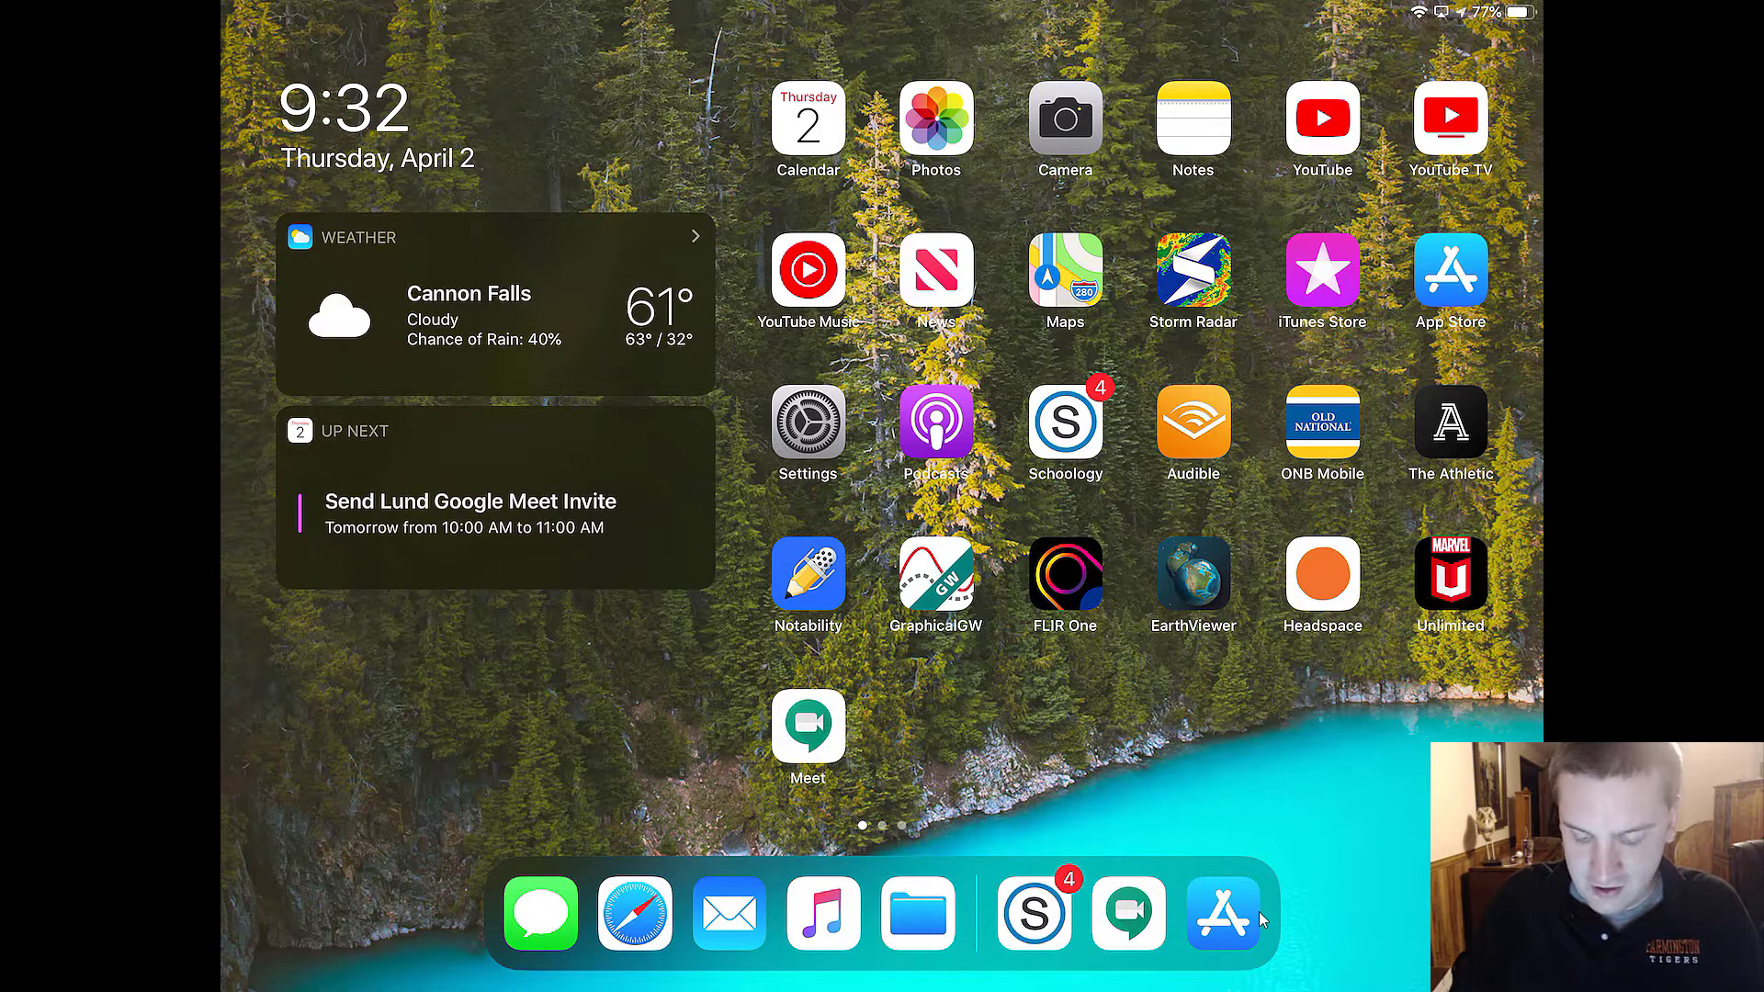
Step: After checking the app store, navigate Schoology's course list to the 11th Grade RAMP course
click(1221, 913)
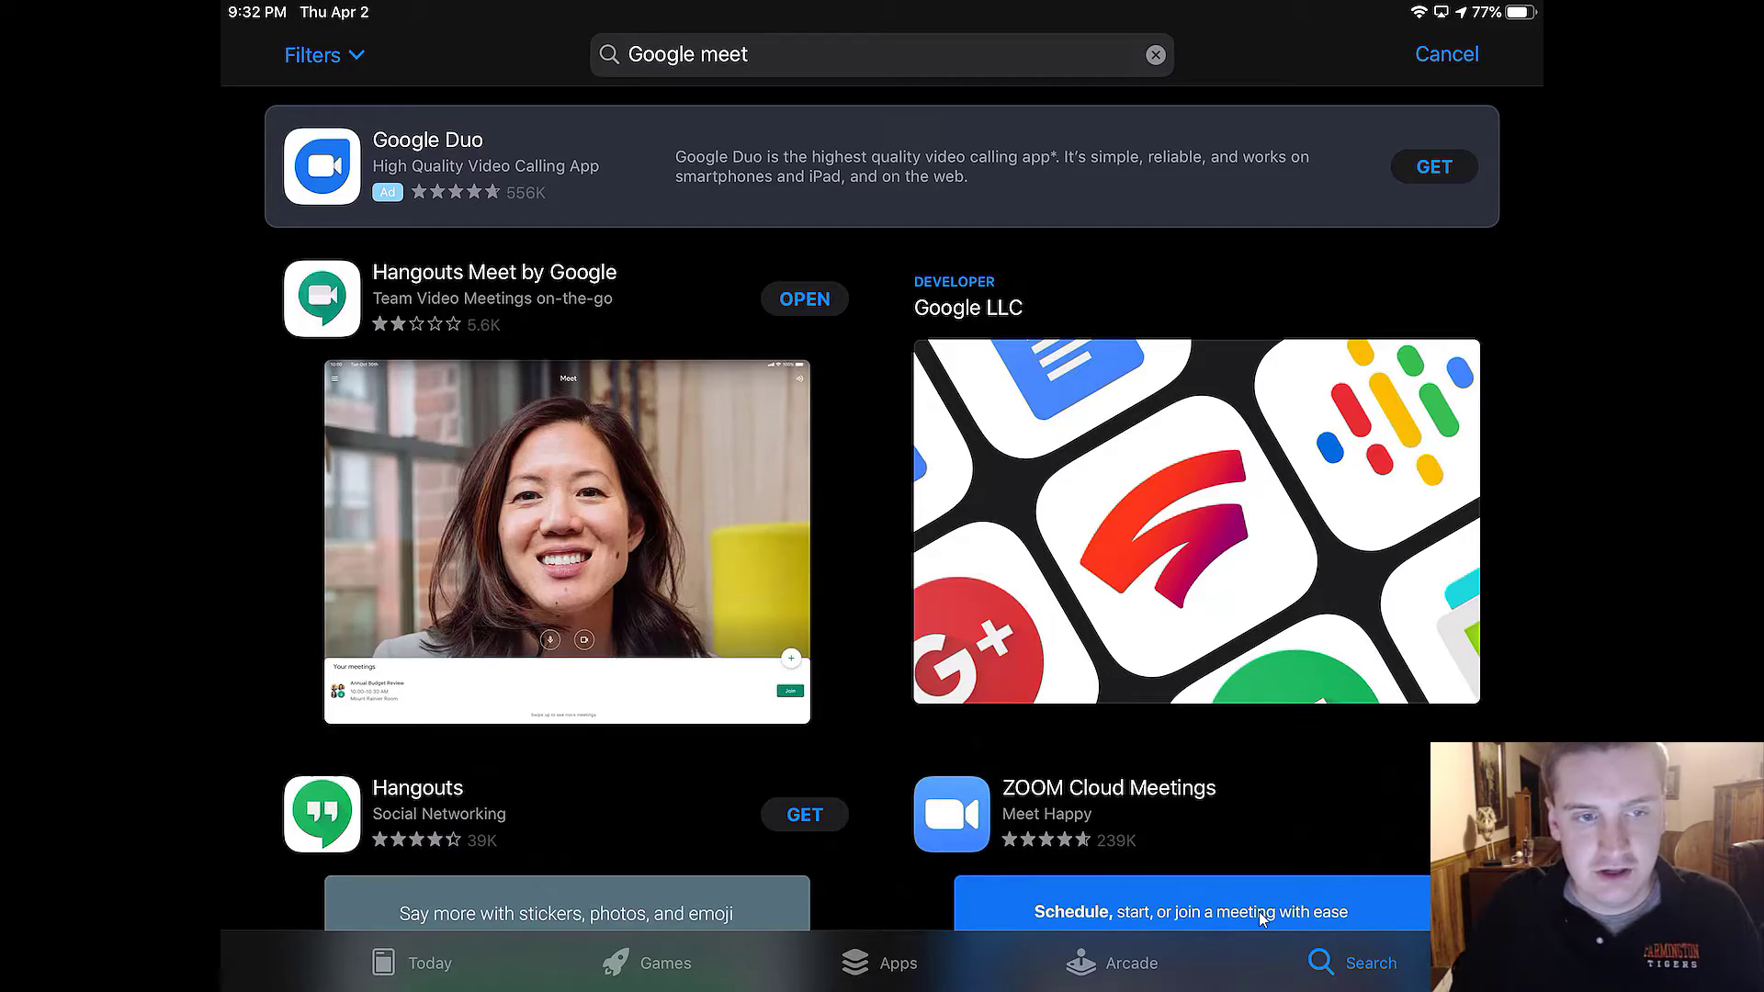
key(home)
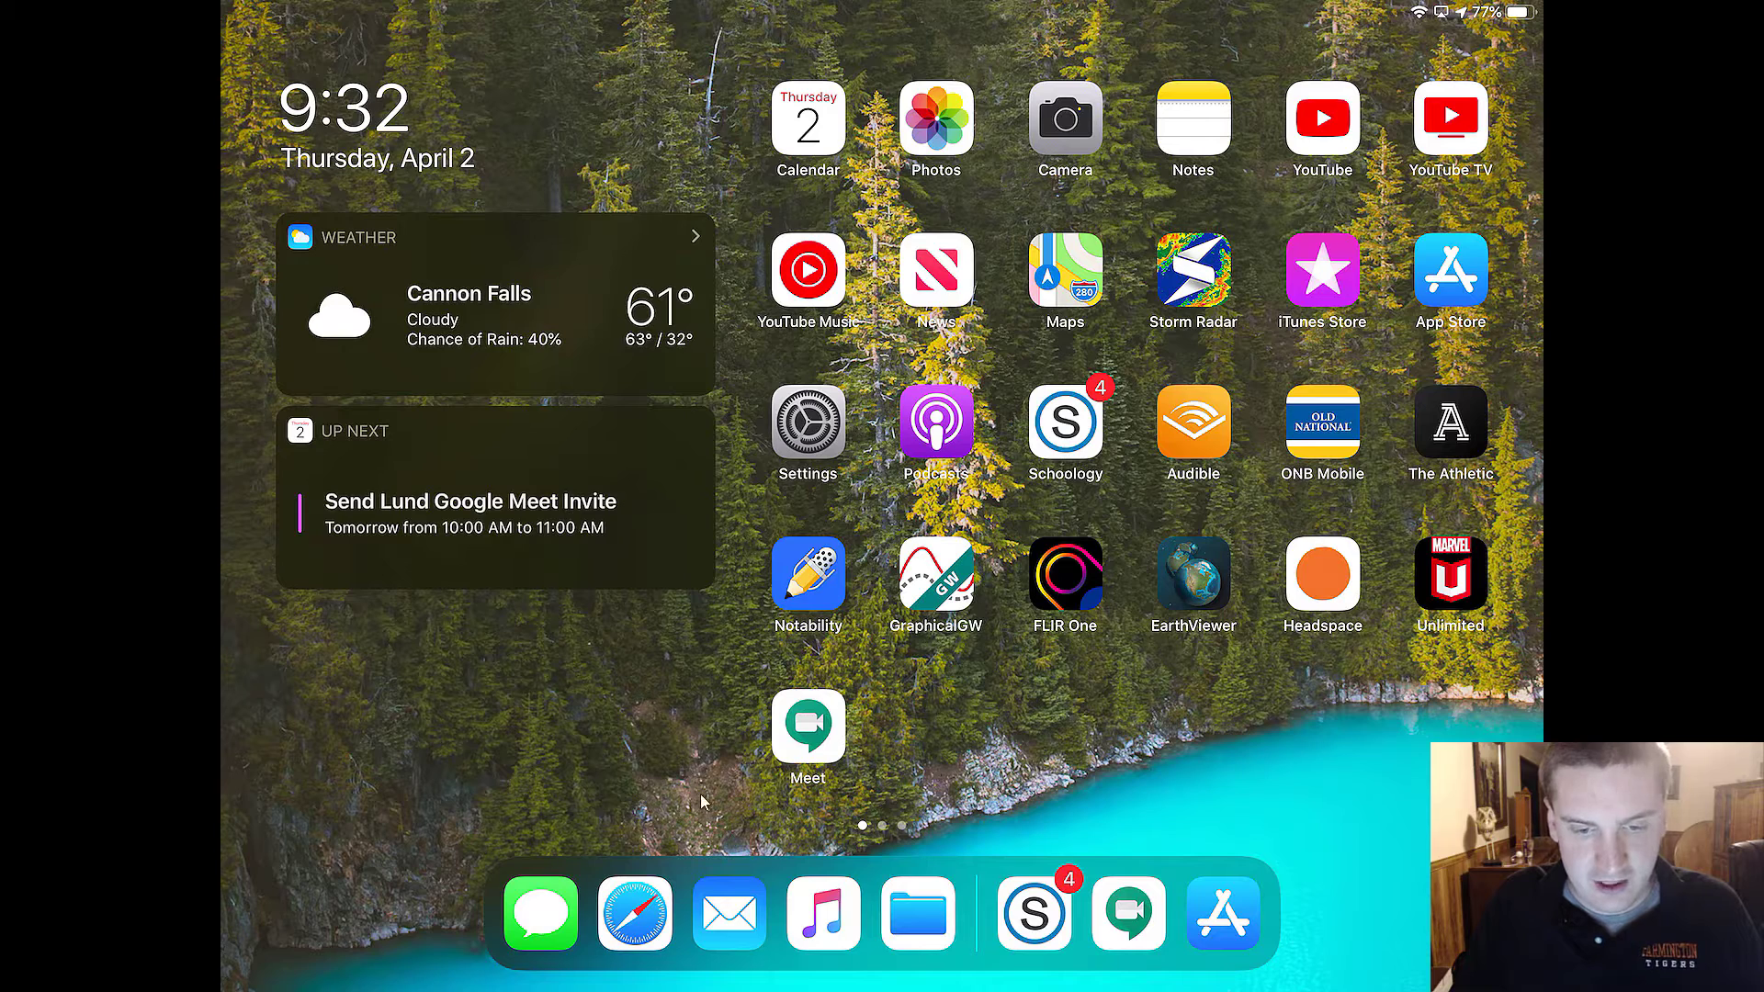
mouse_move(875, 726)
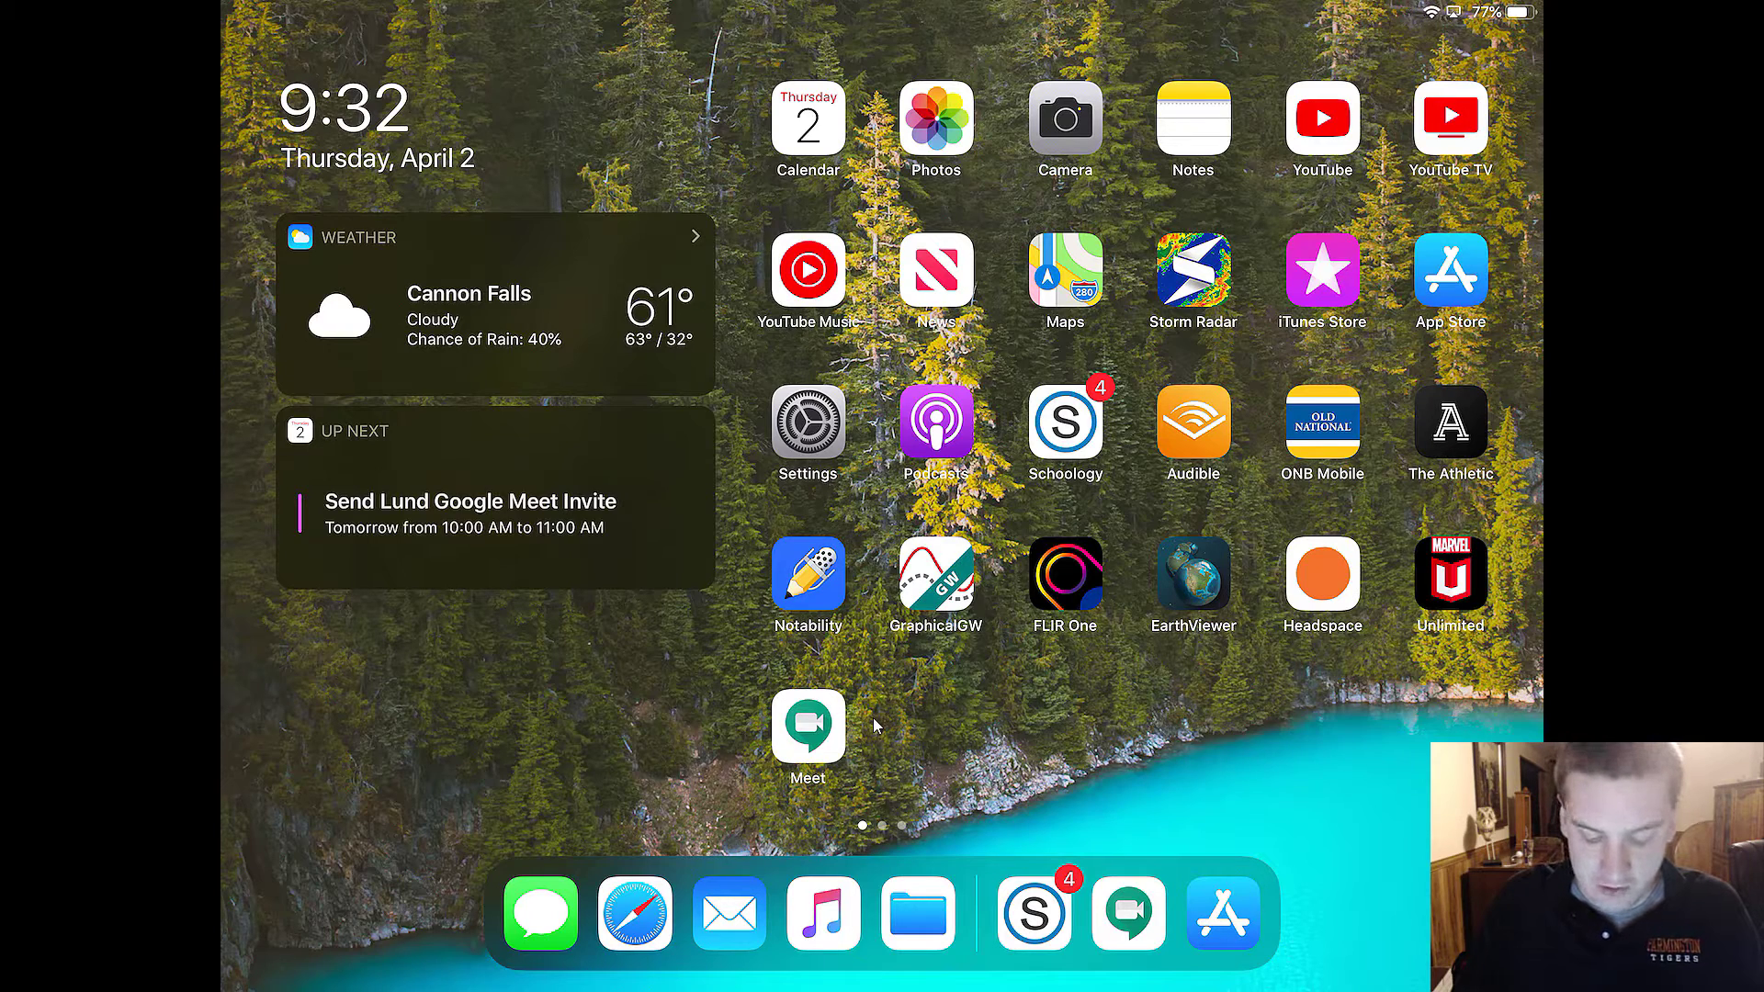
click(1064, 419)
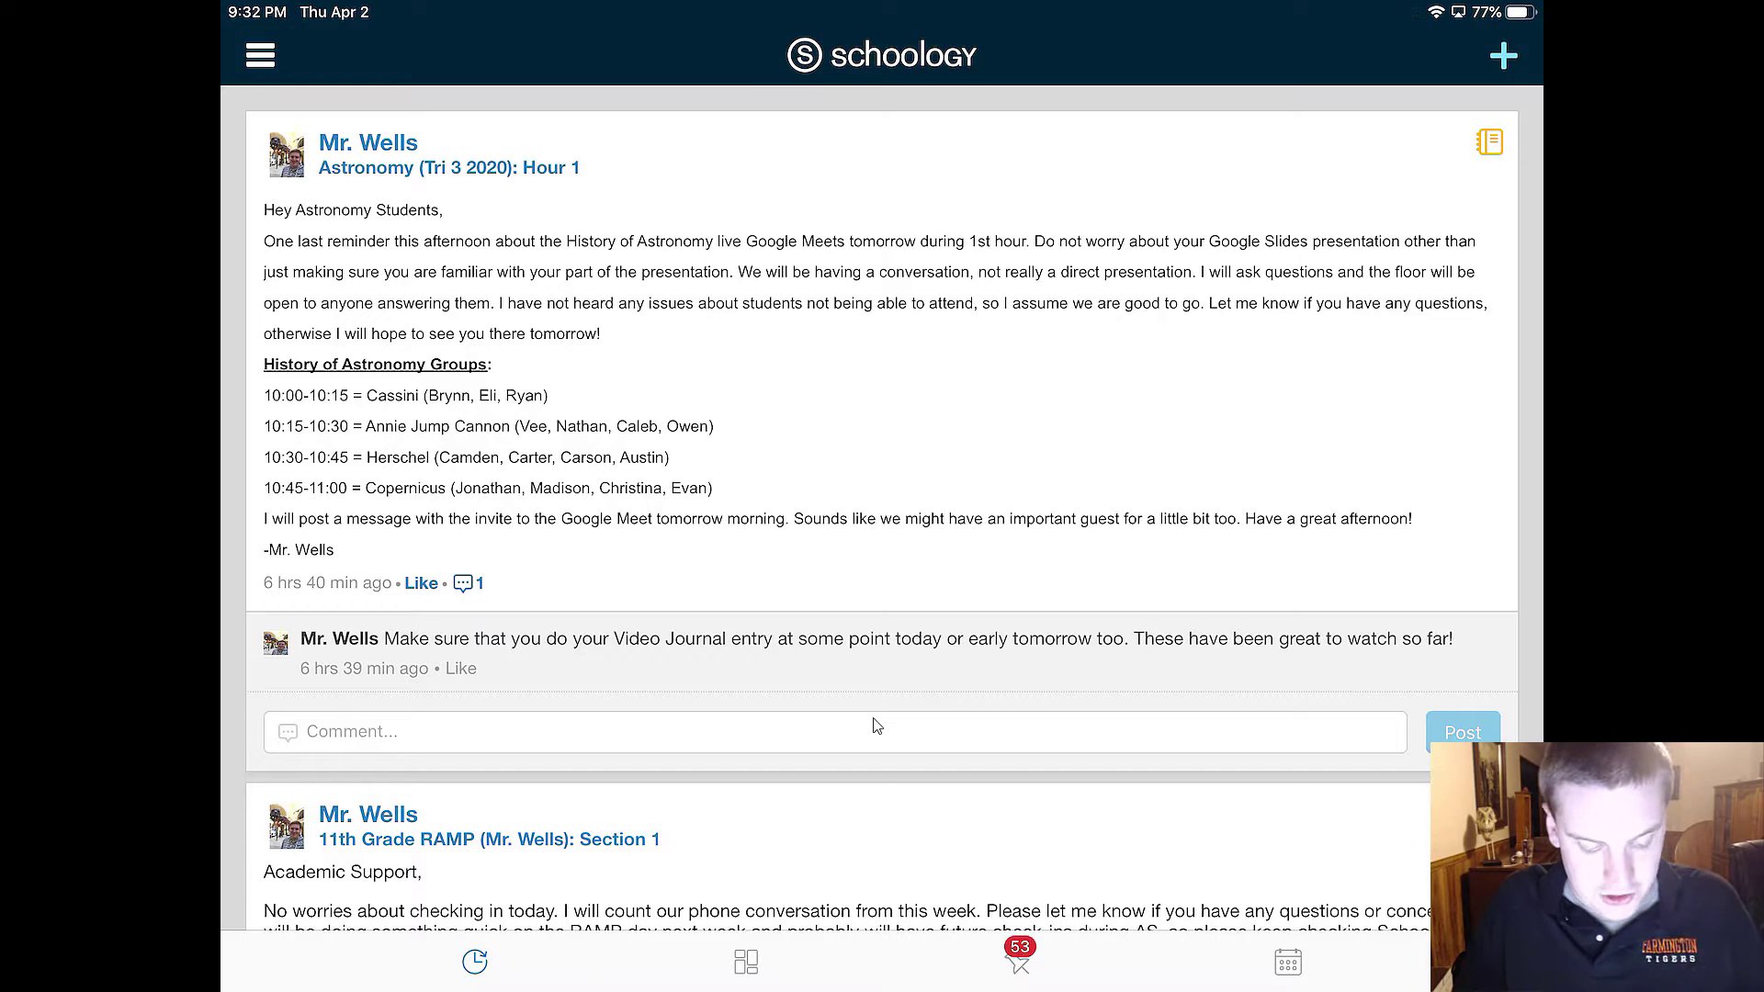
click(259, 54)
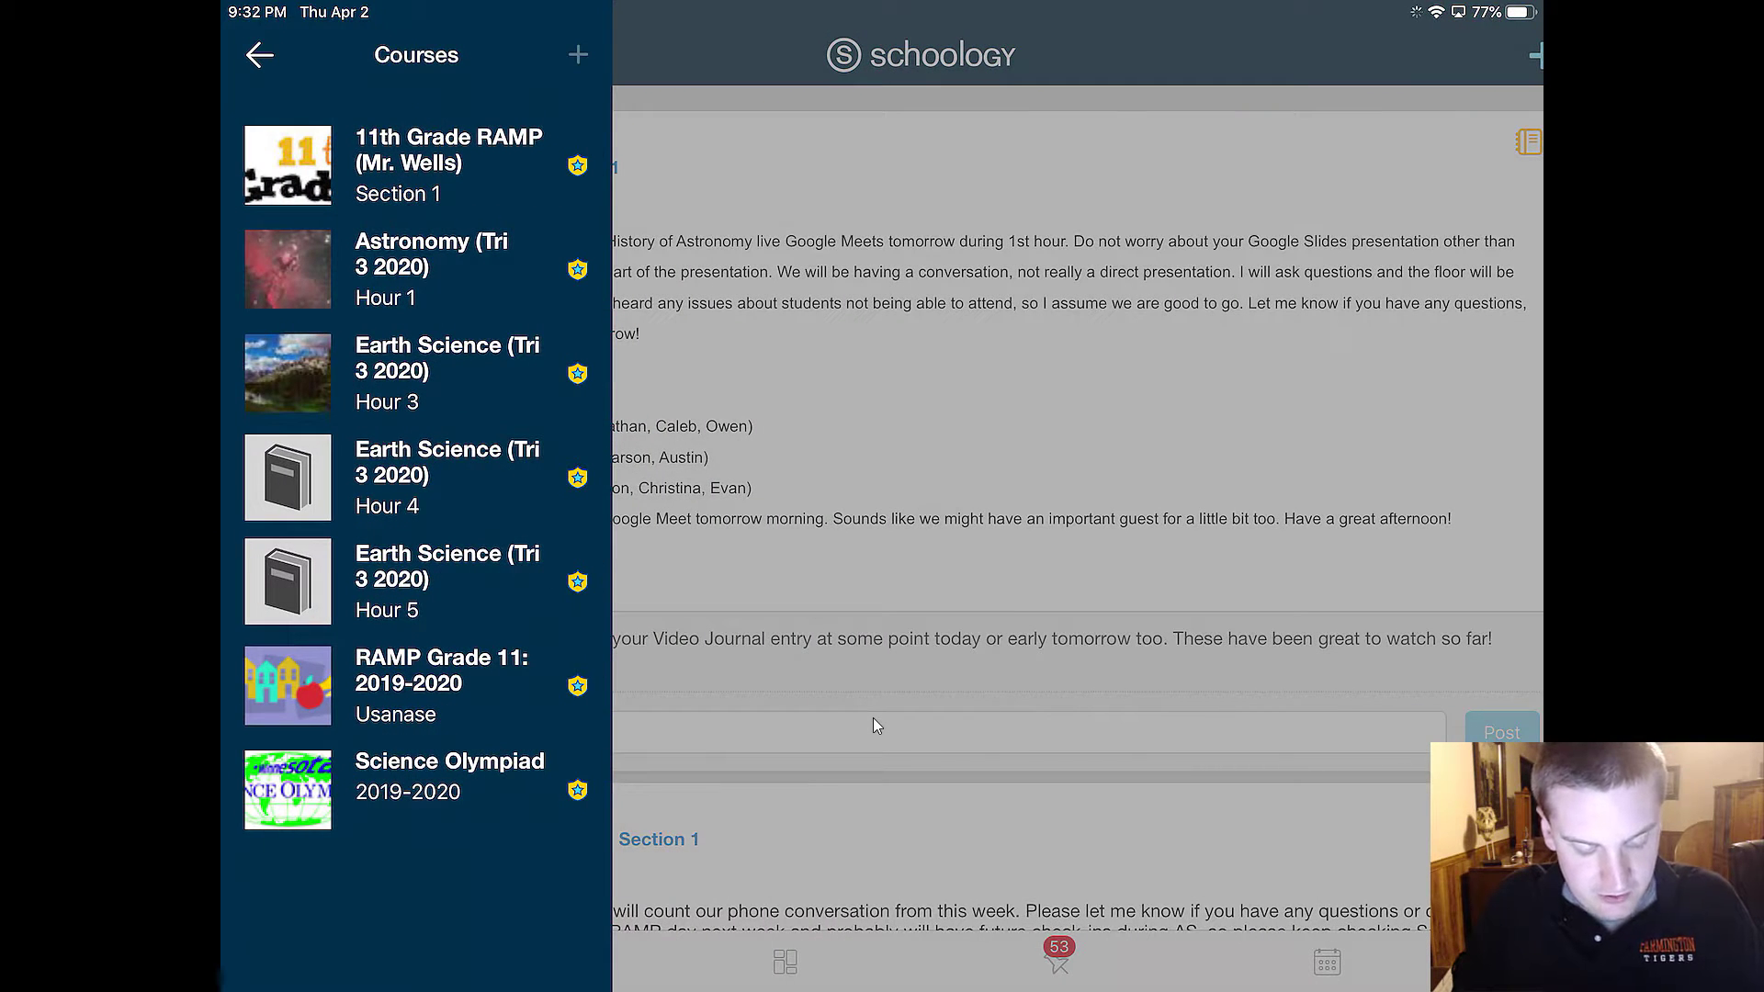
click(448, 163)
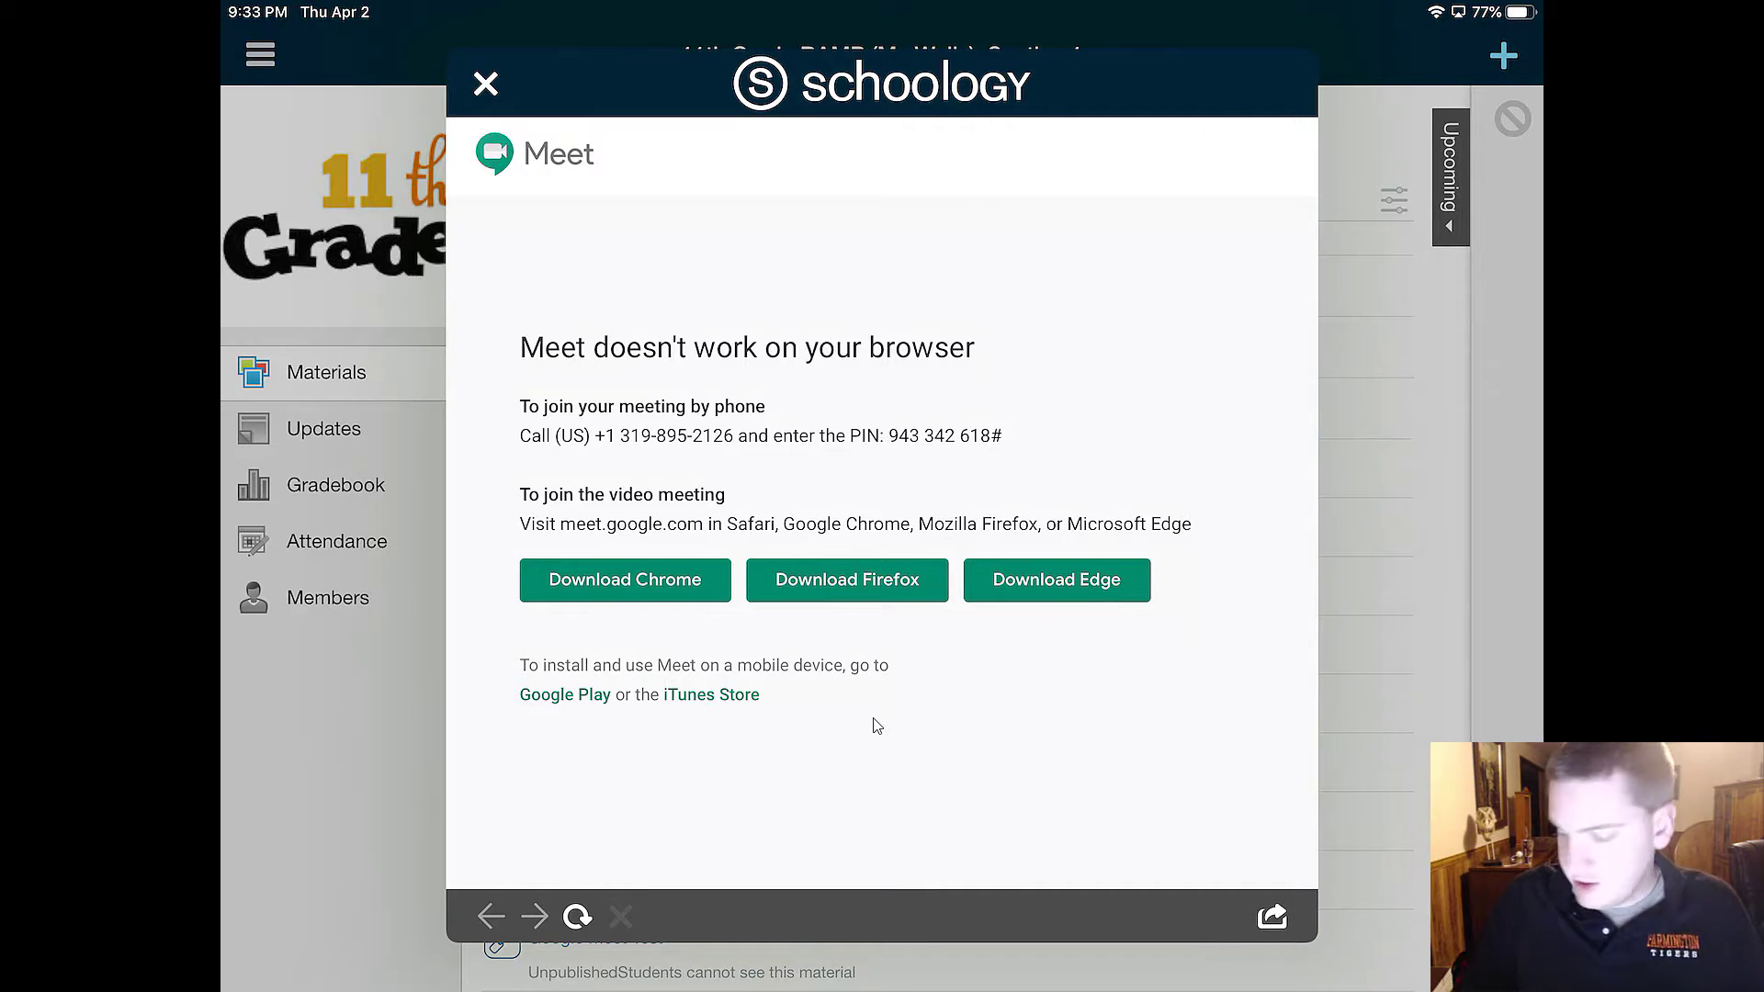
mouse_move(1218, 900)
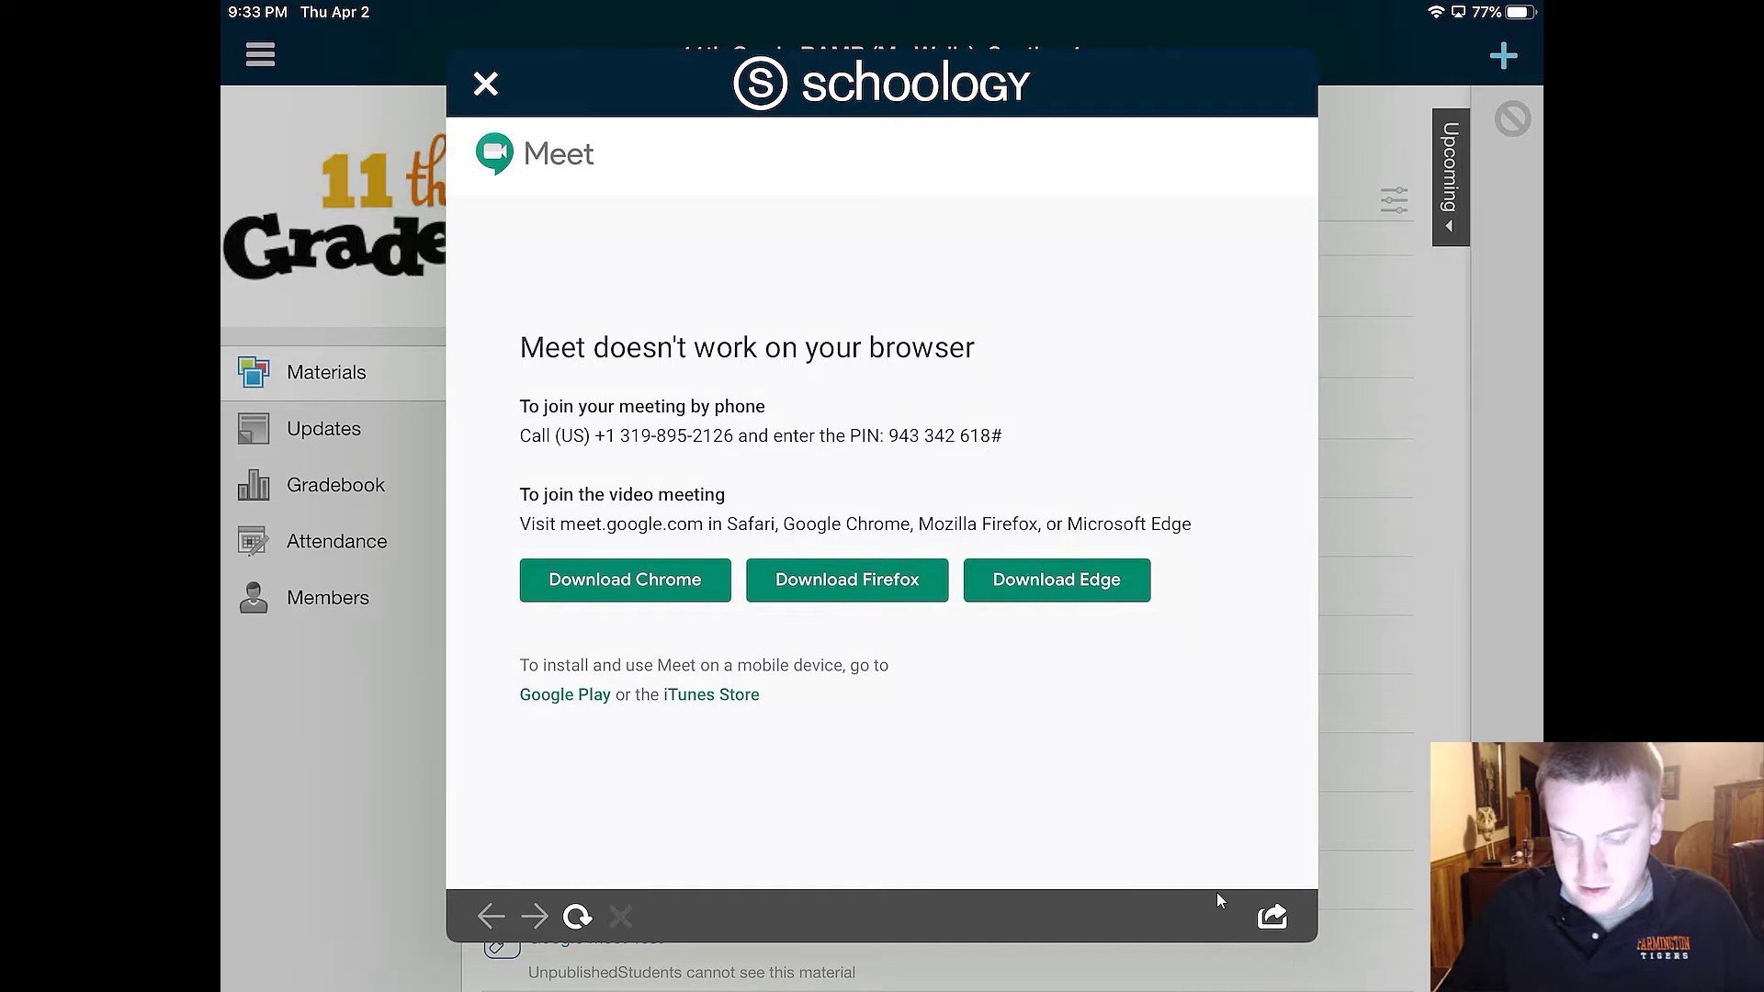
Step: Send the Meet link out of Schoology's in-app browser so meeting xrb-qksw-imb loads in the Meet app
click(1270, 915)
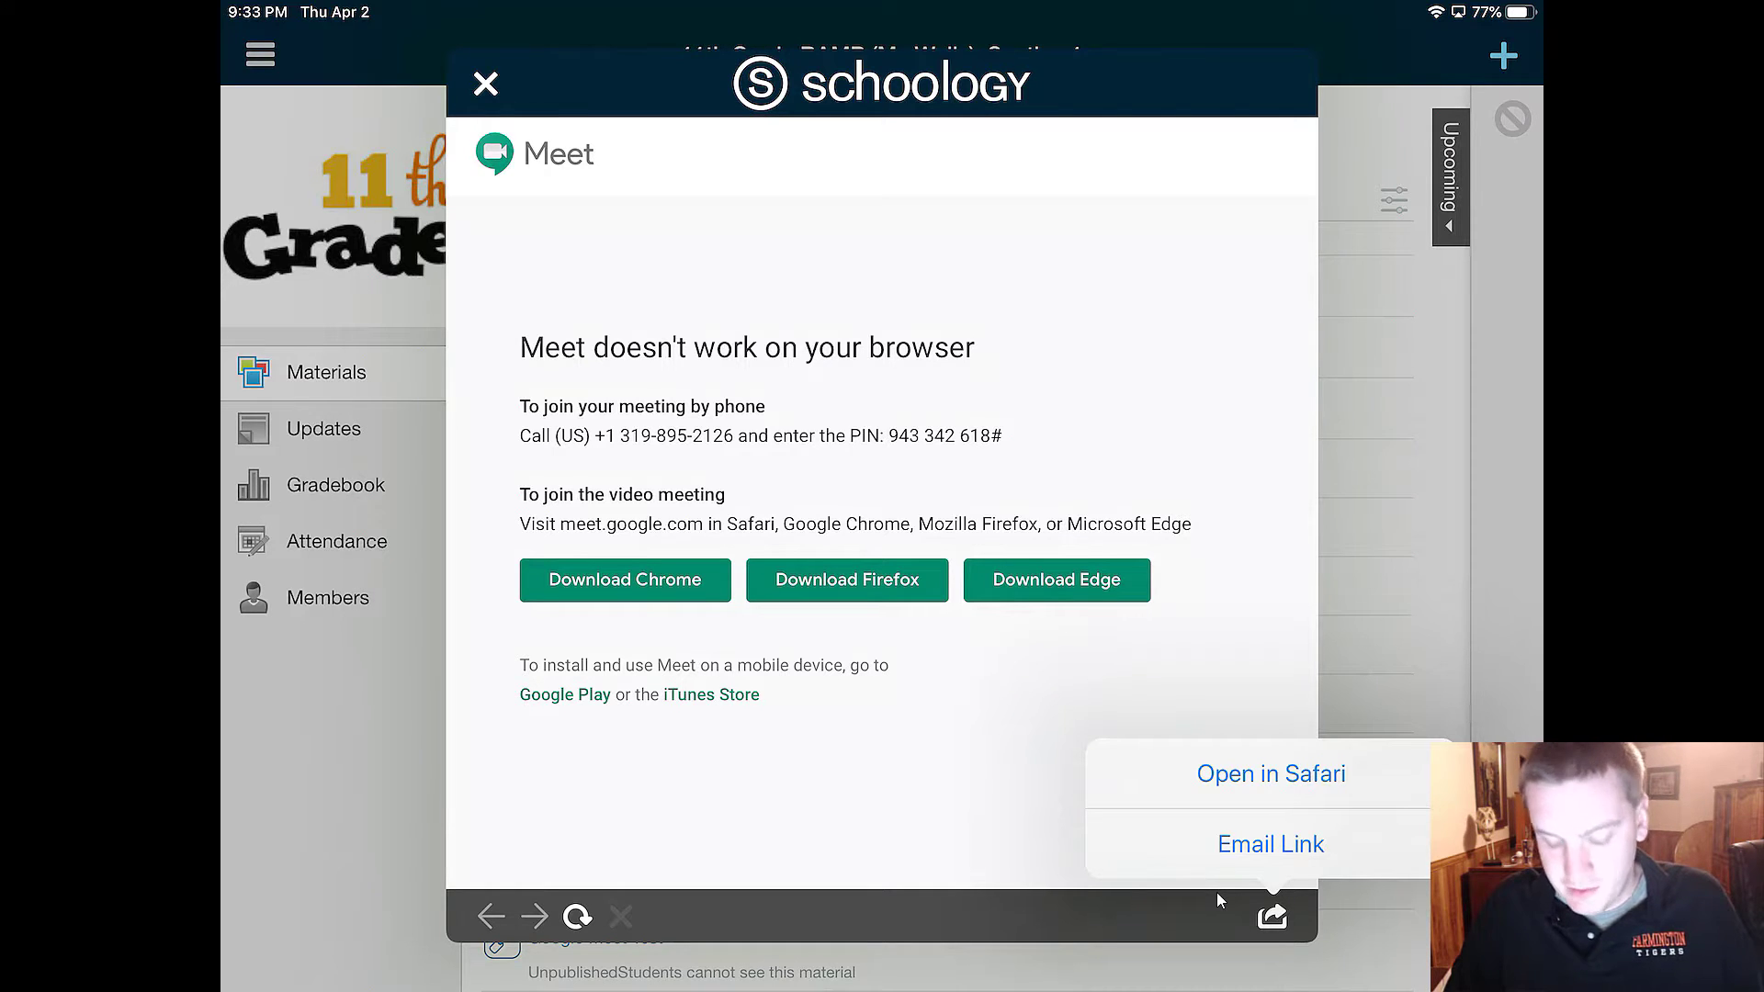
click(1270, 774)
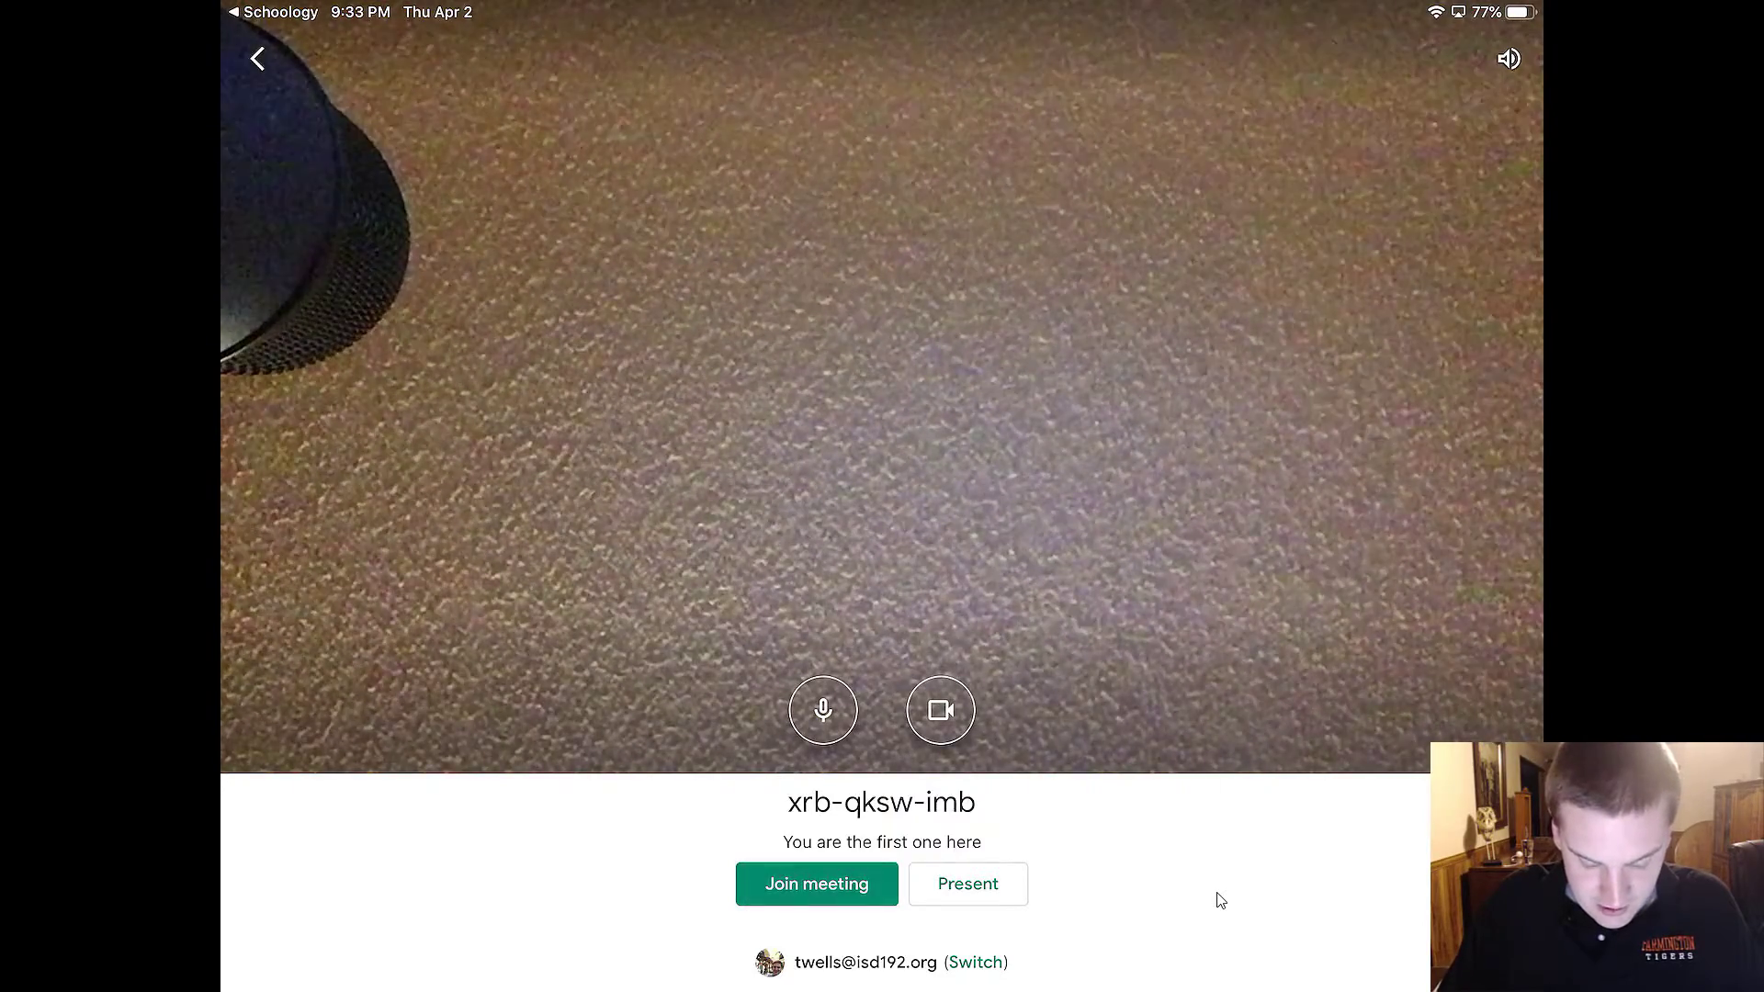
Step: Enter meeting xrb-qksw-imb, then switch off the camera and mute the microphone
click(815, 884)
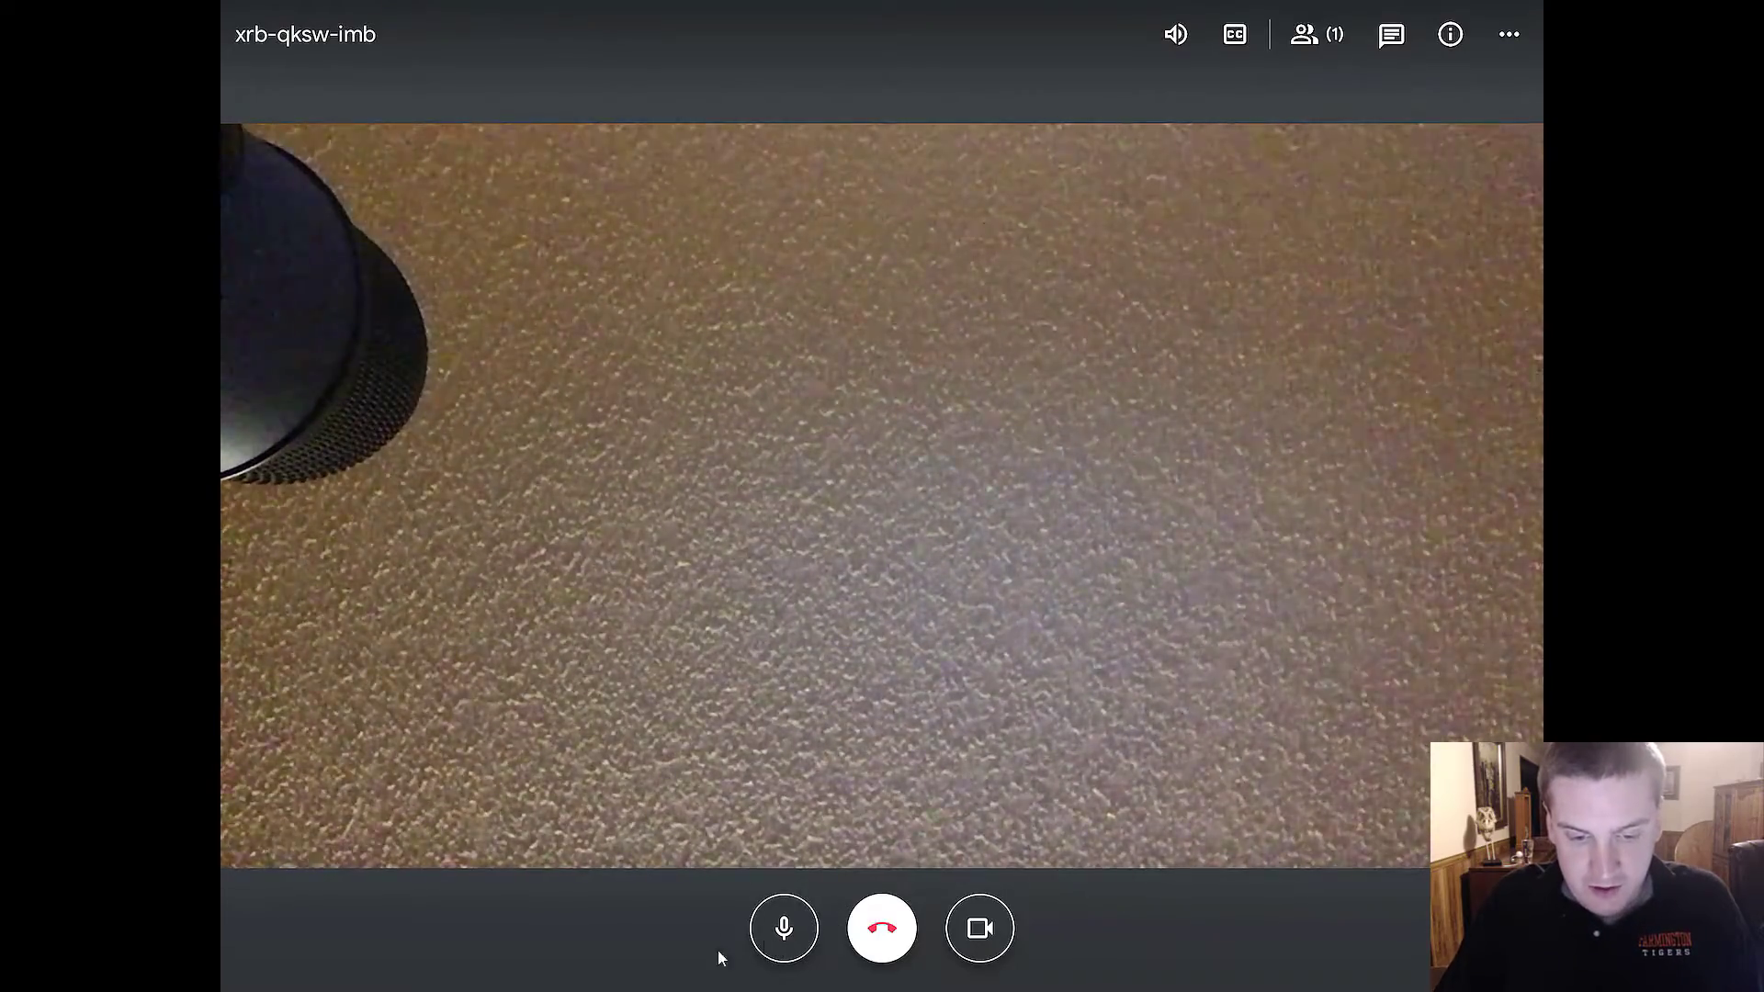
click(980, 927)
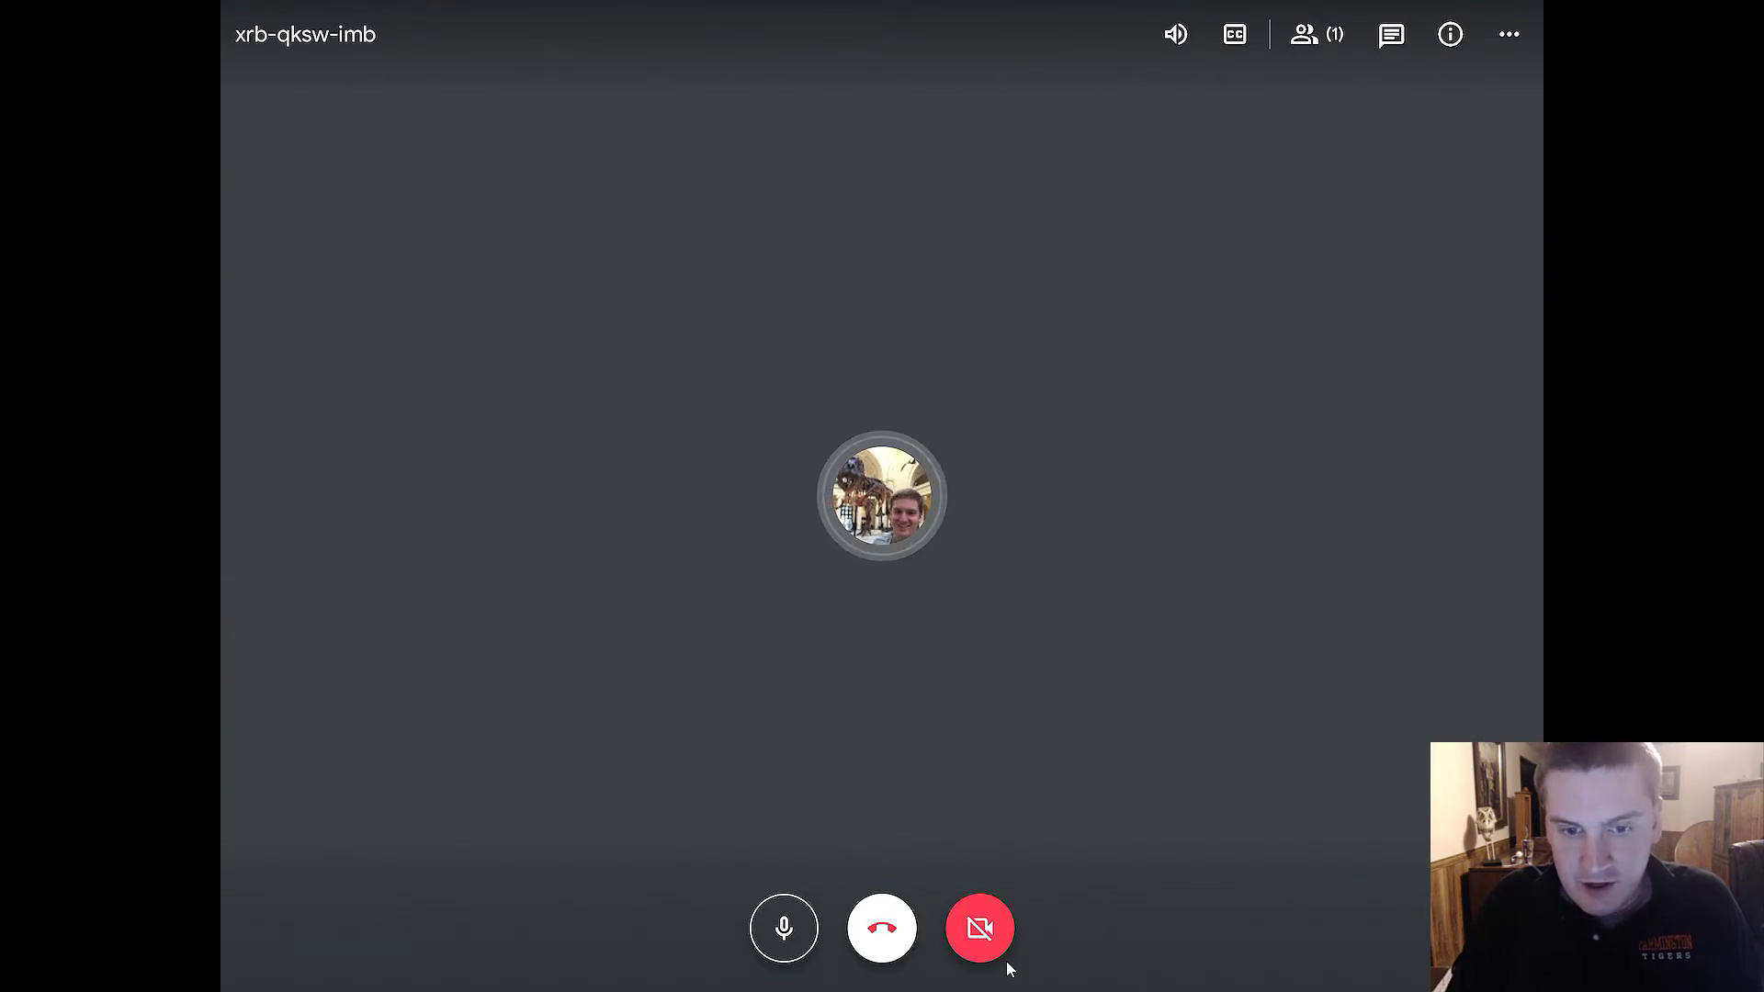
click(783, 926)
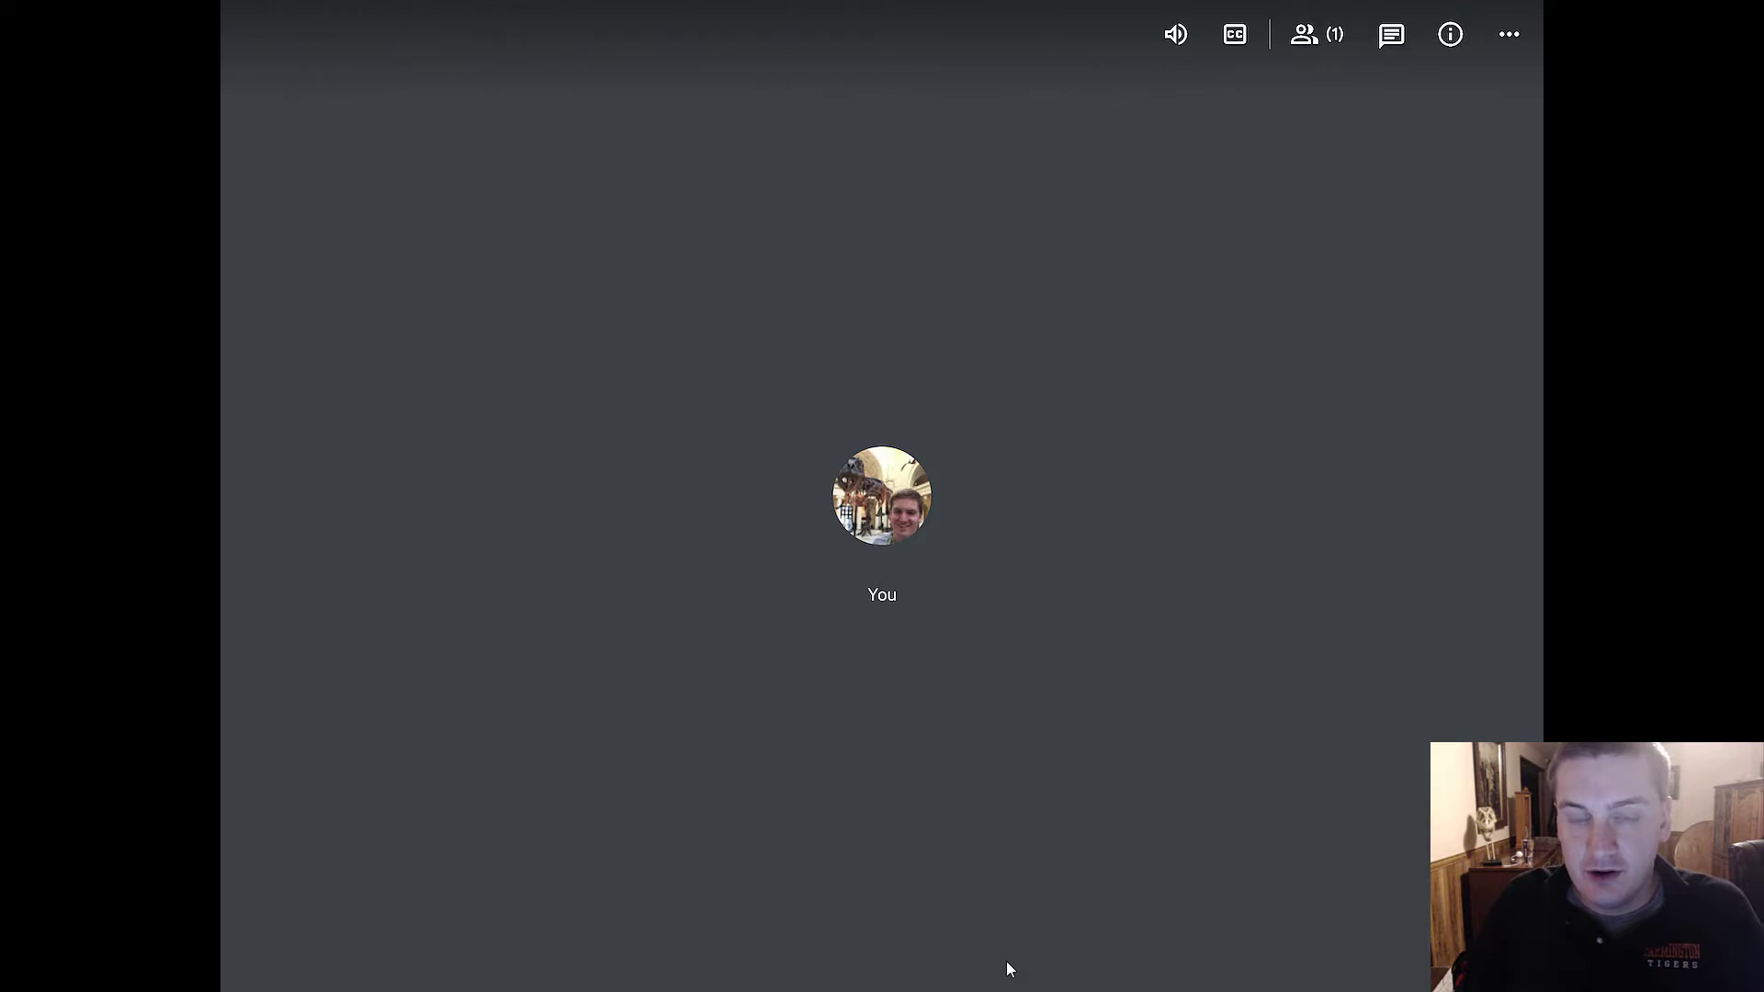
mouse_move(1223, 708)
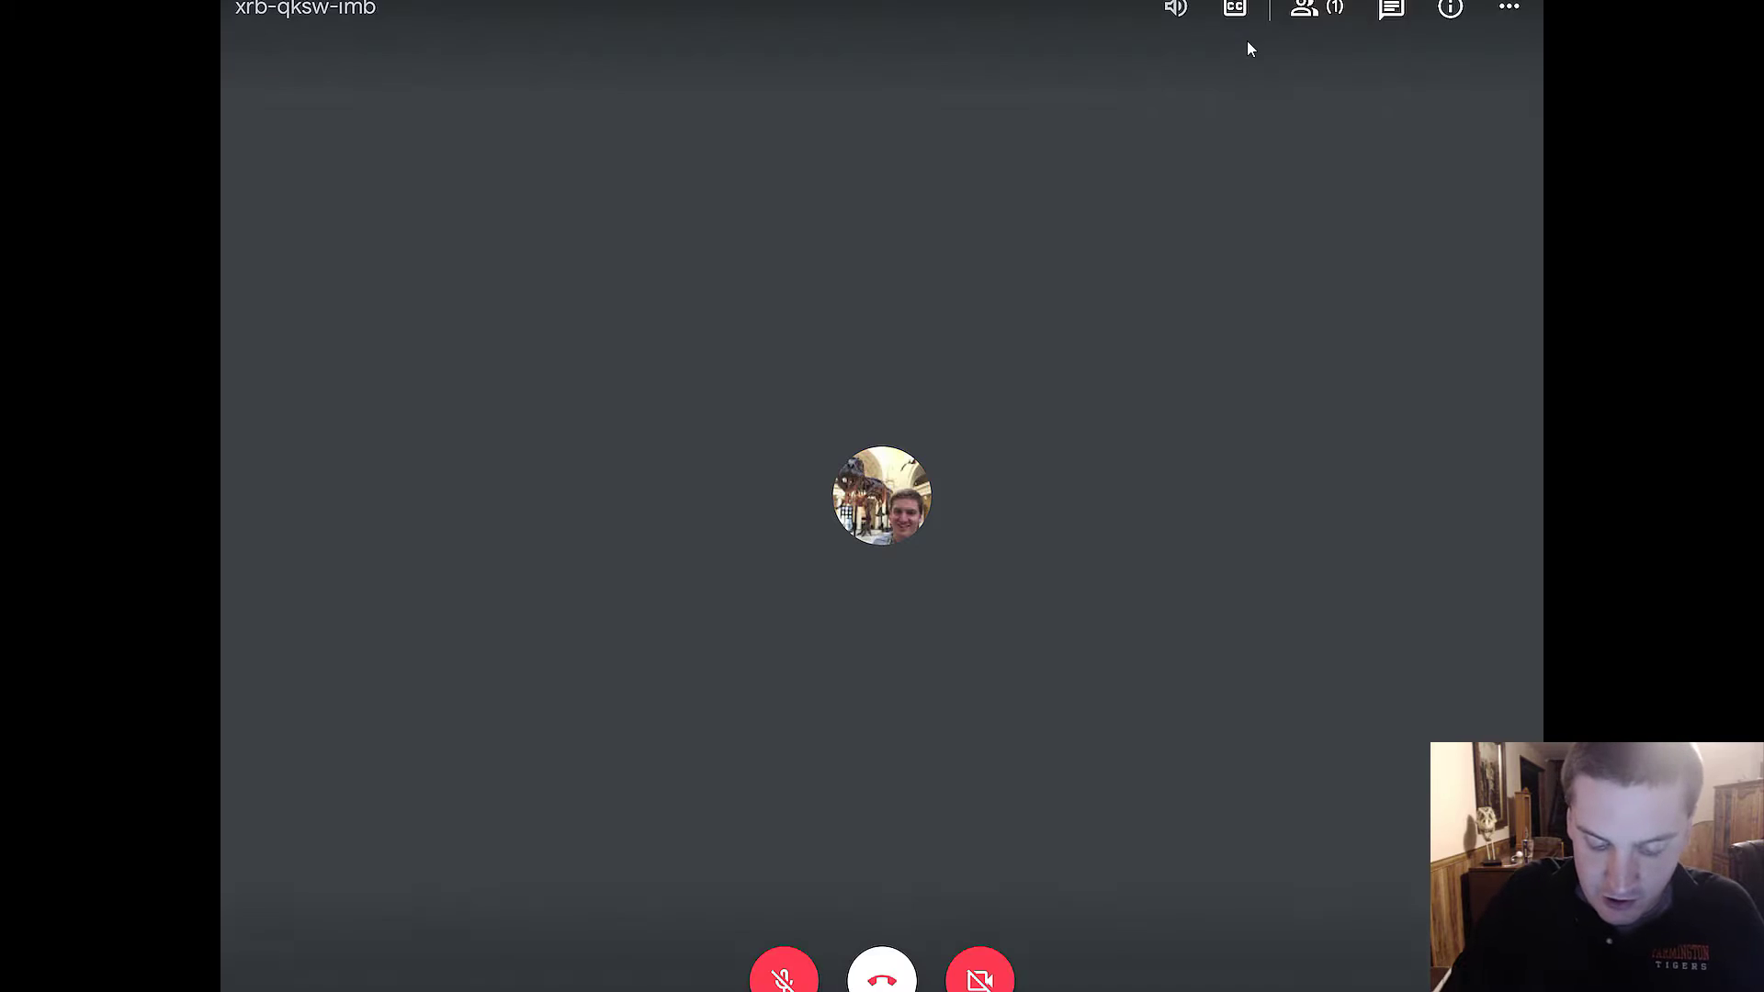
click(1305, 9)
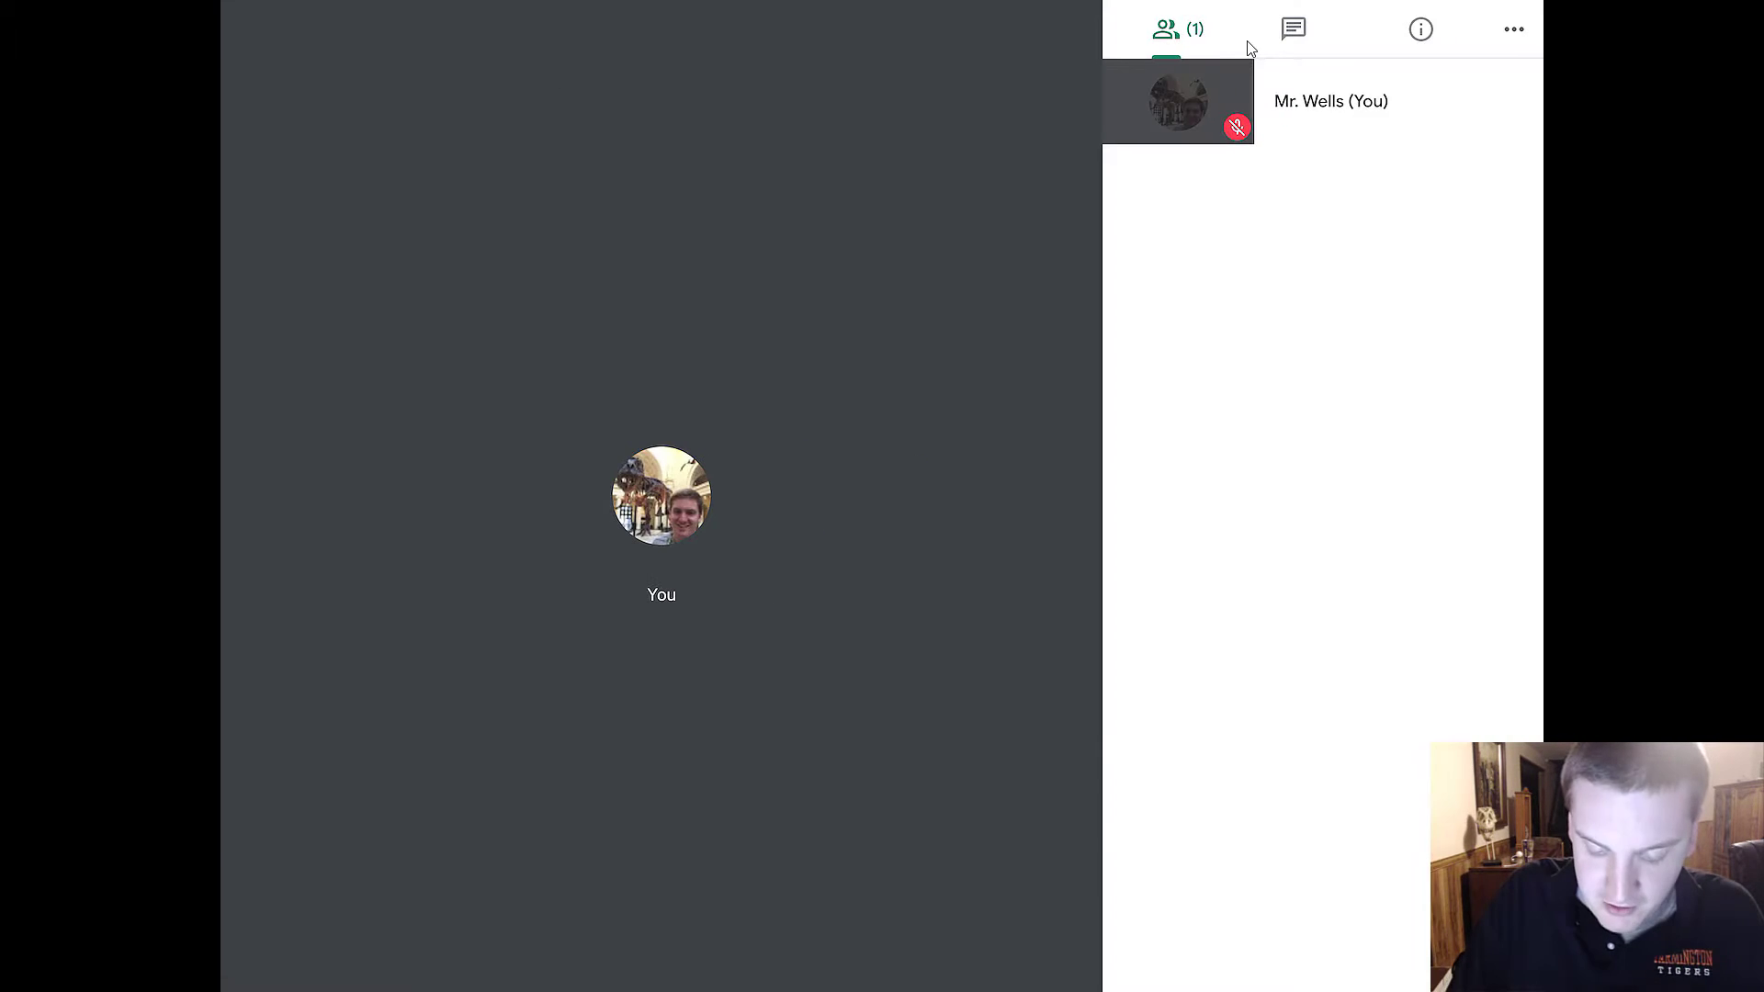
mouse_move(1207, 9)
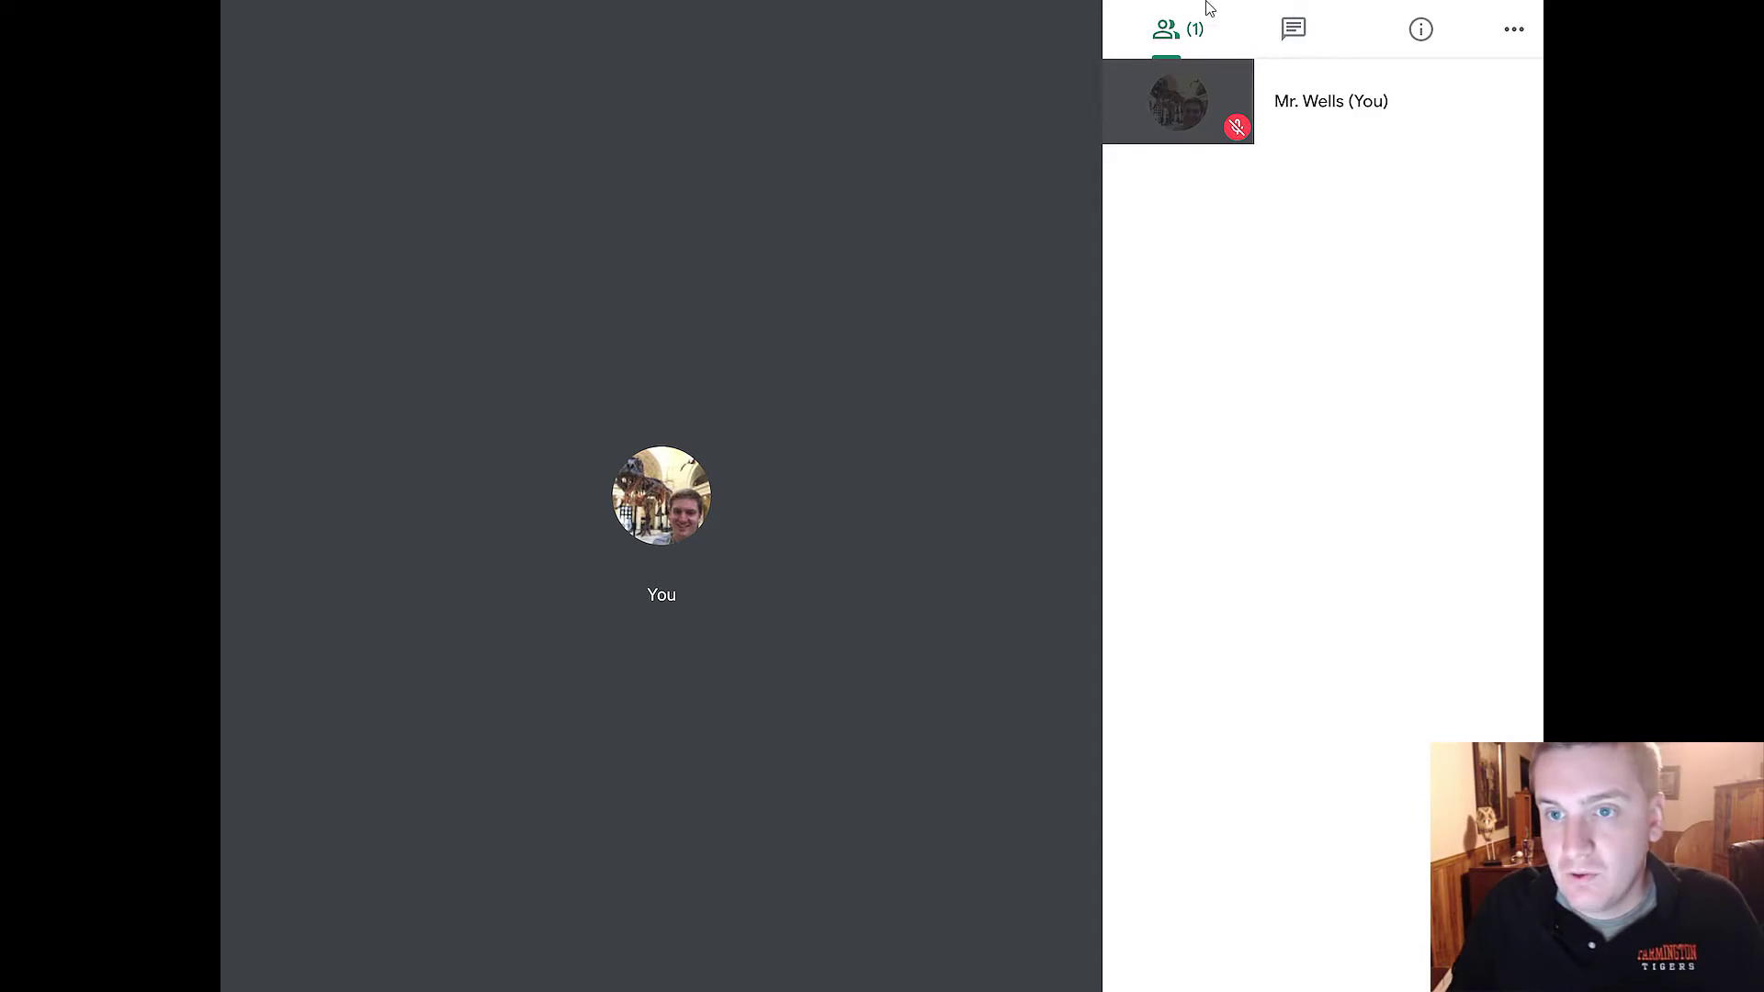
mouse_move(1279, 439)
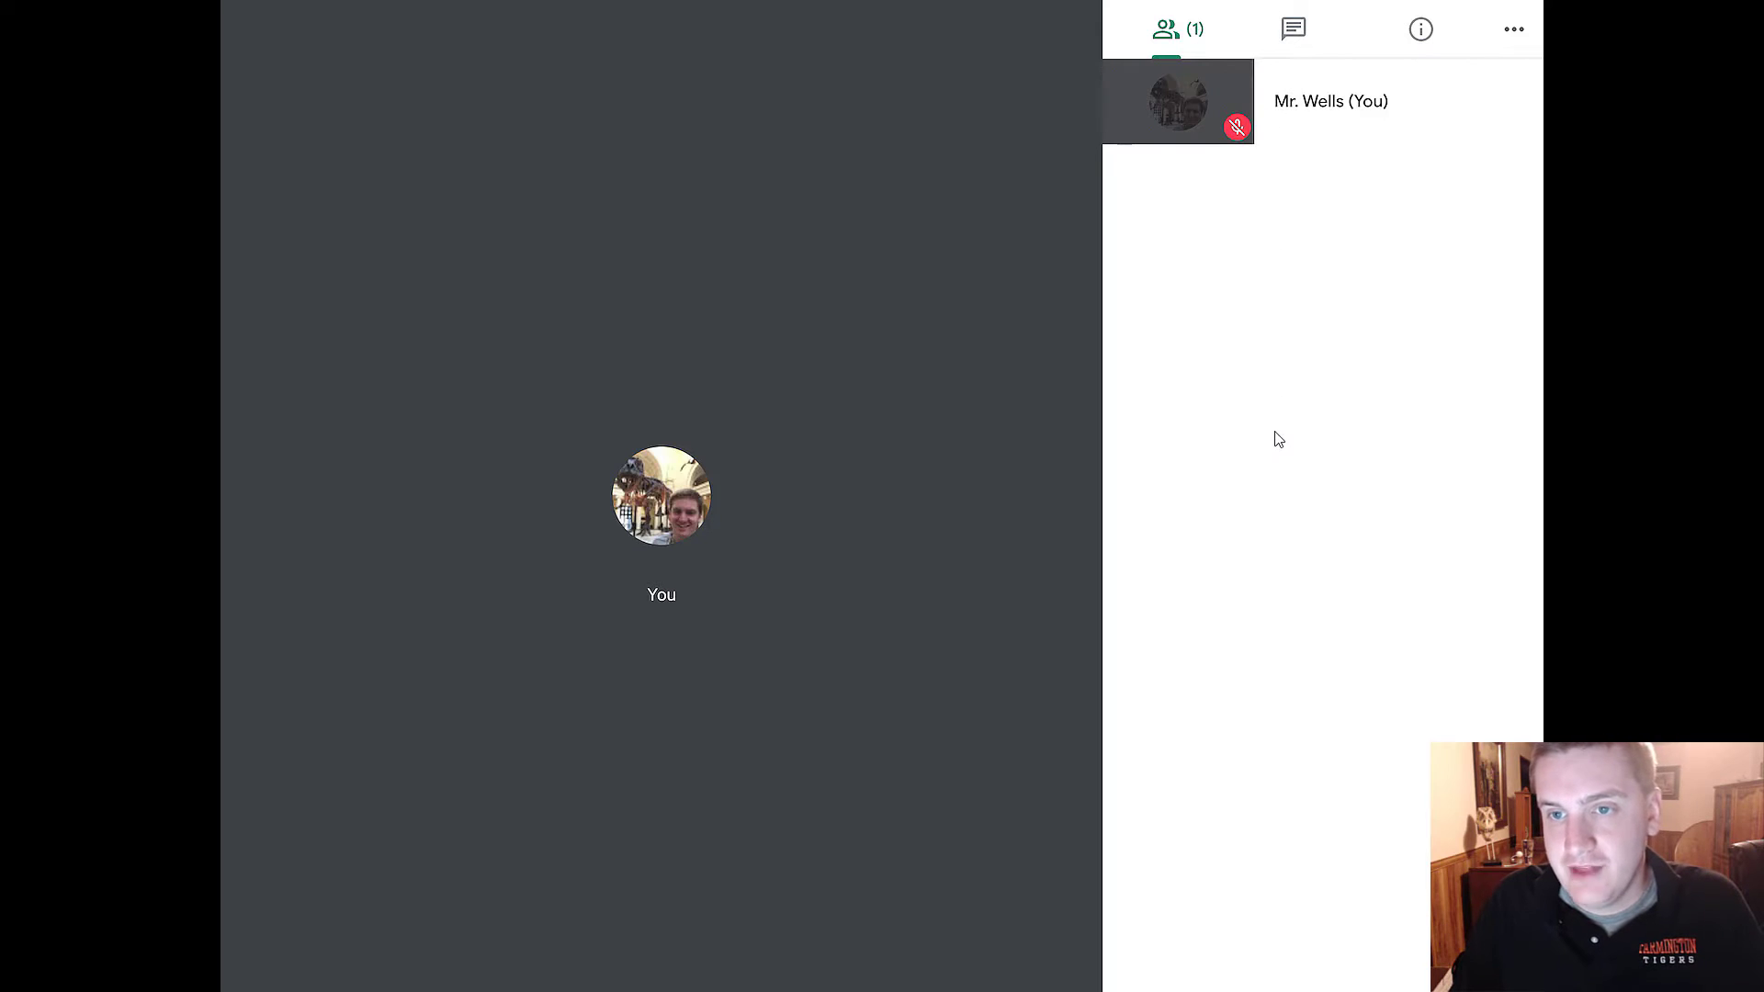
mouse_move(1260, 101)
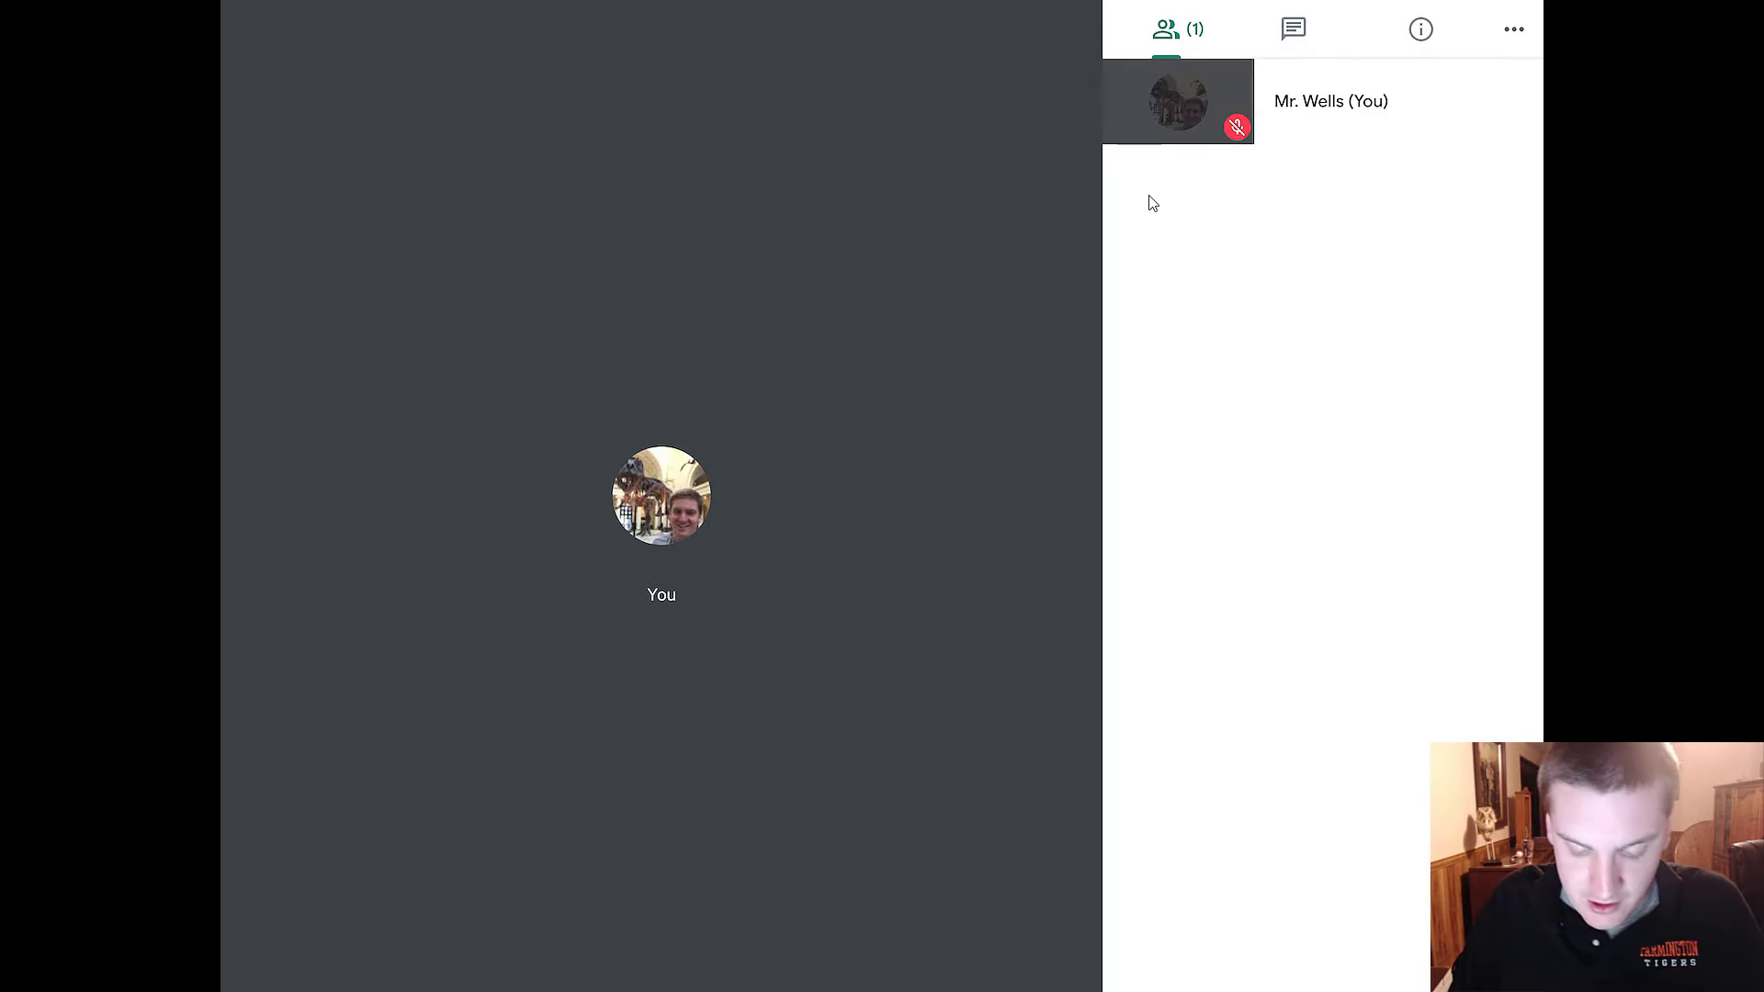
click(1293, 30)
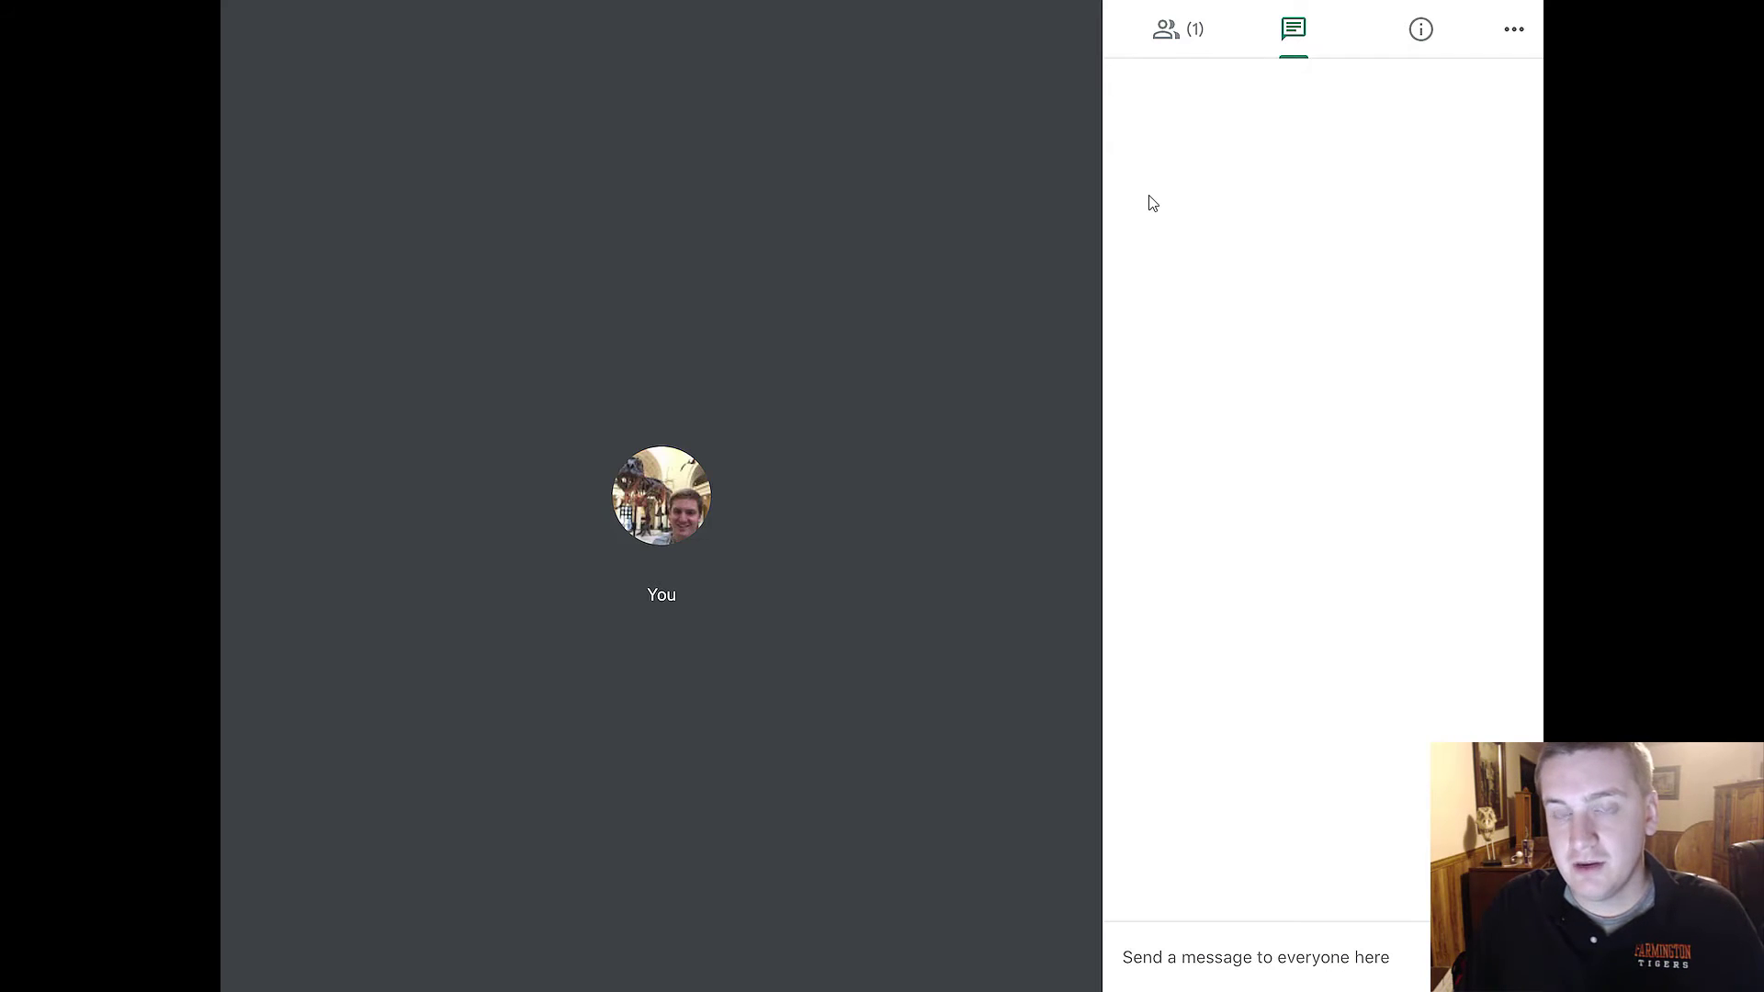
click(1294, 29)
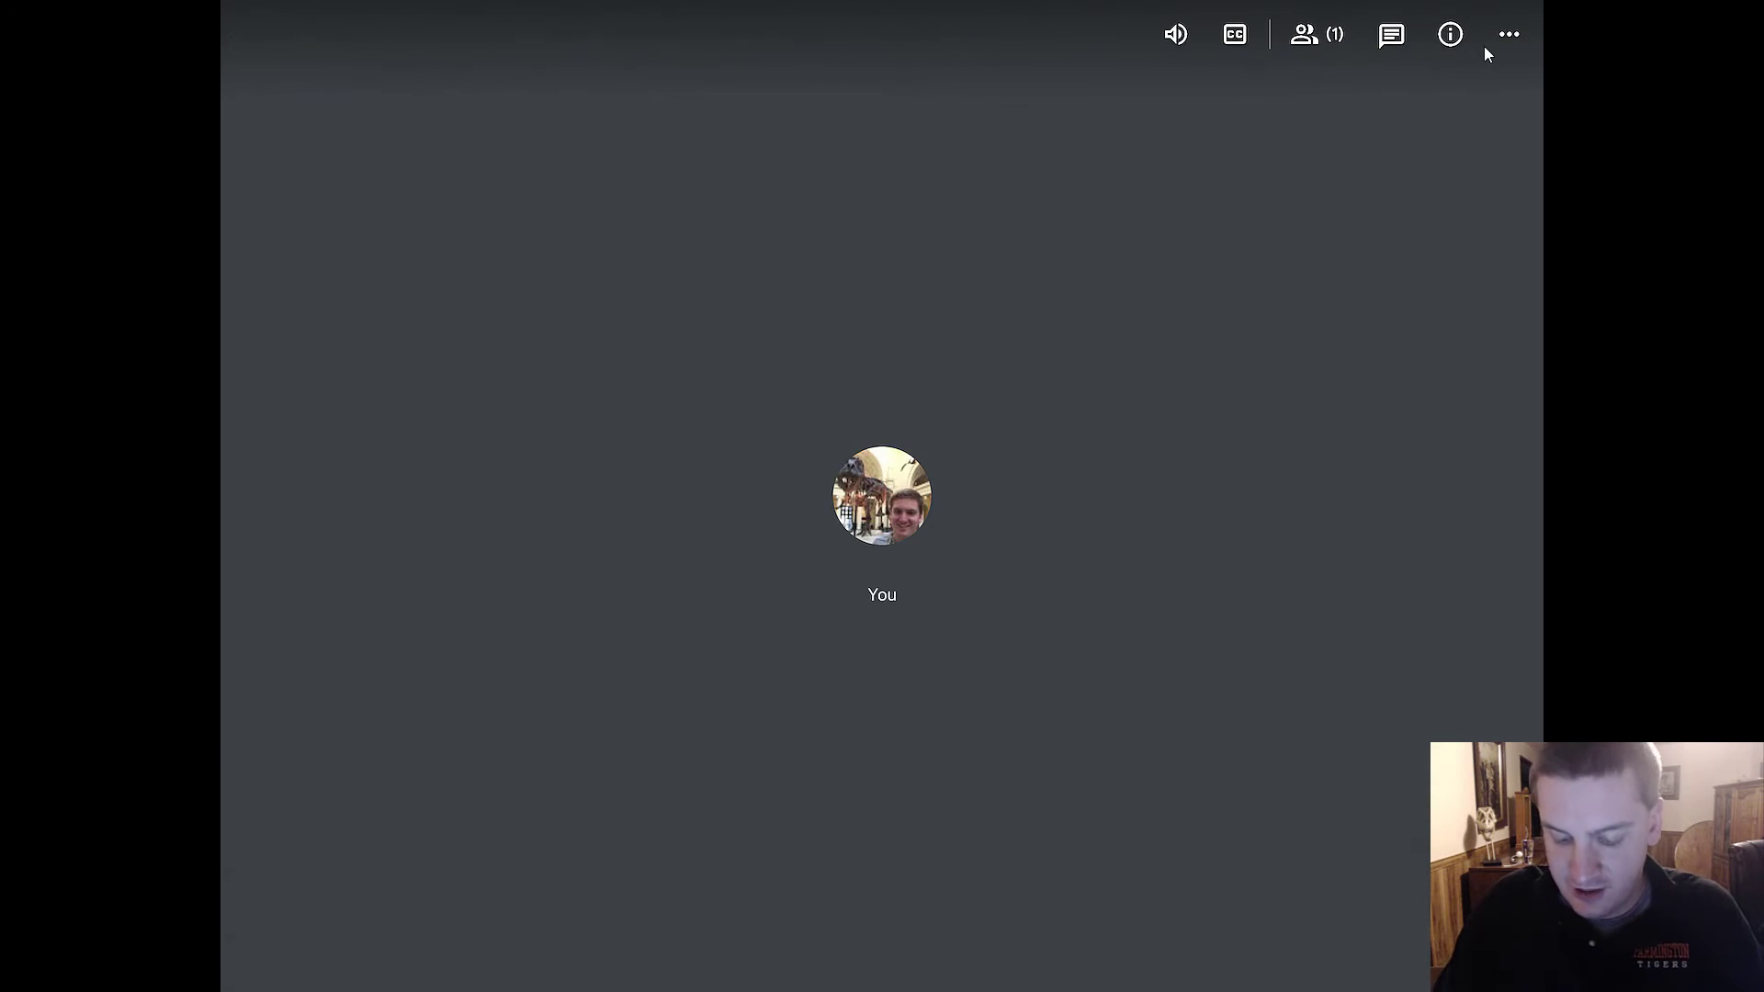
Step: Review the three-dot meeting options, then hang up to return to the Meet home screen
click(1510, 33)
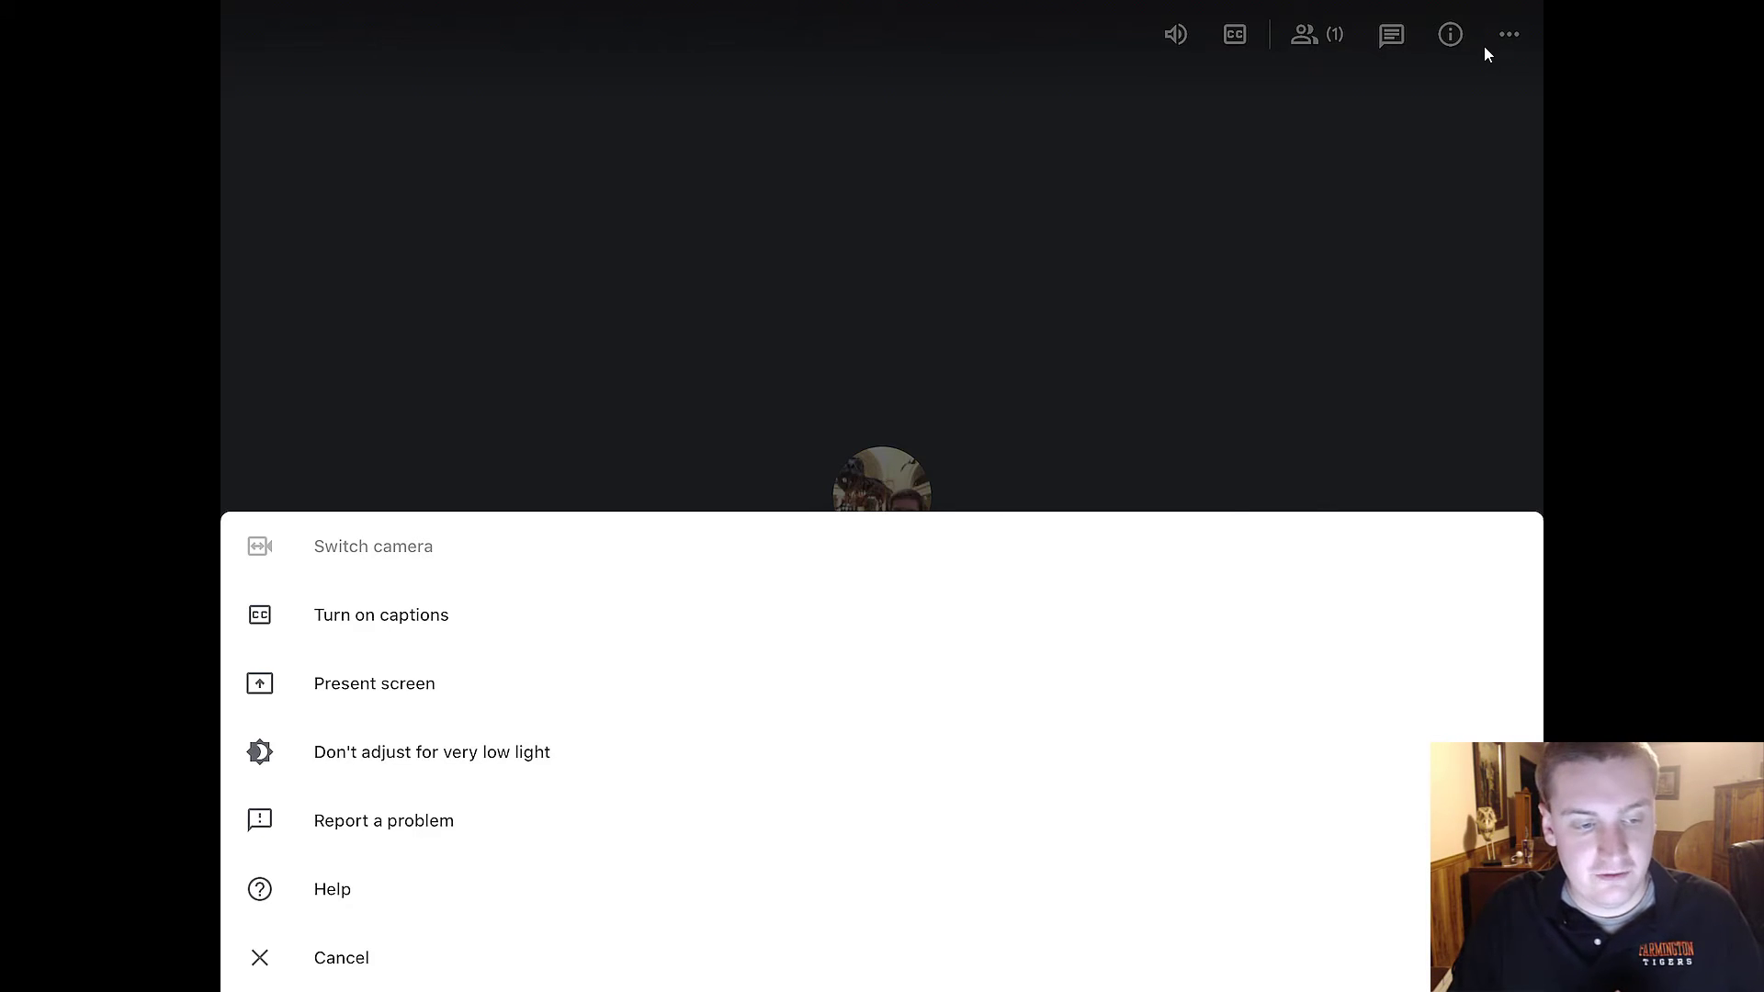
mouse_move(1101, 149)
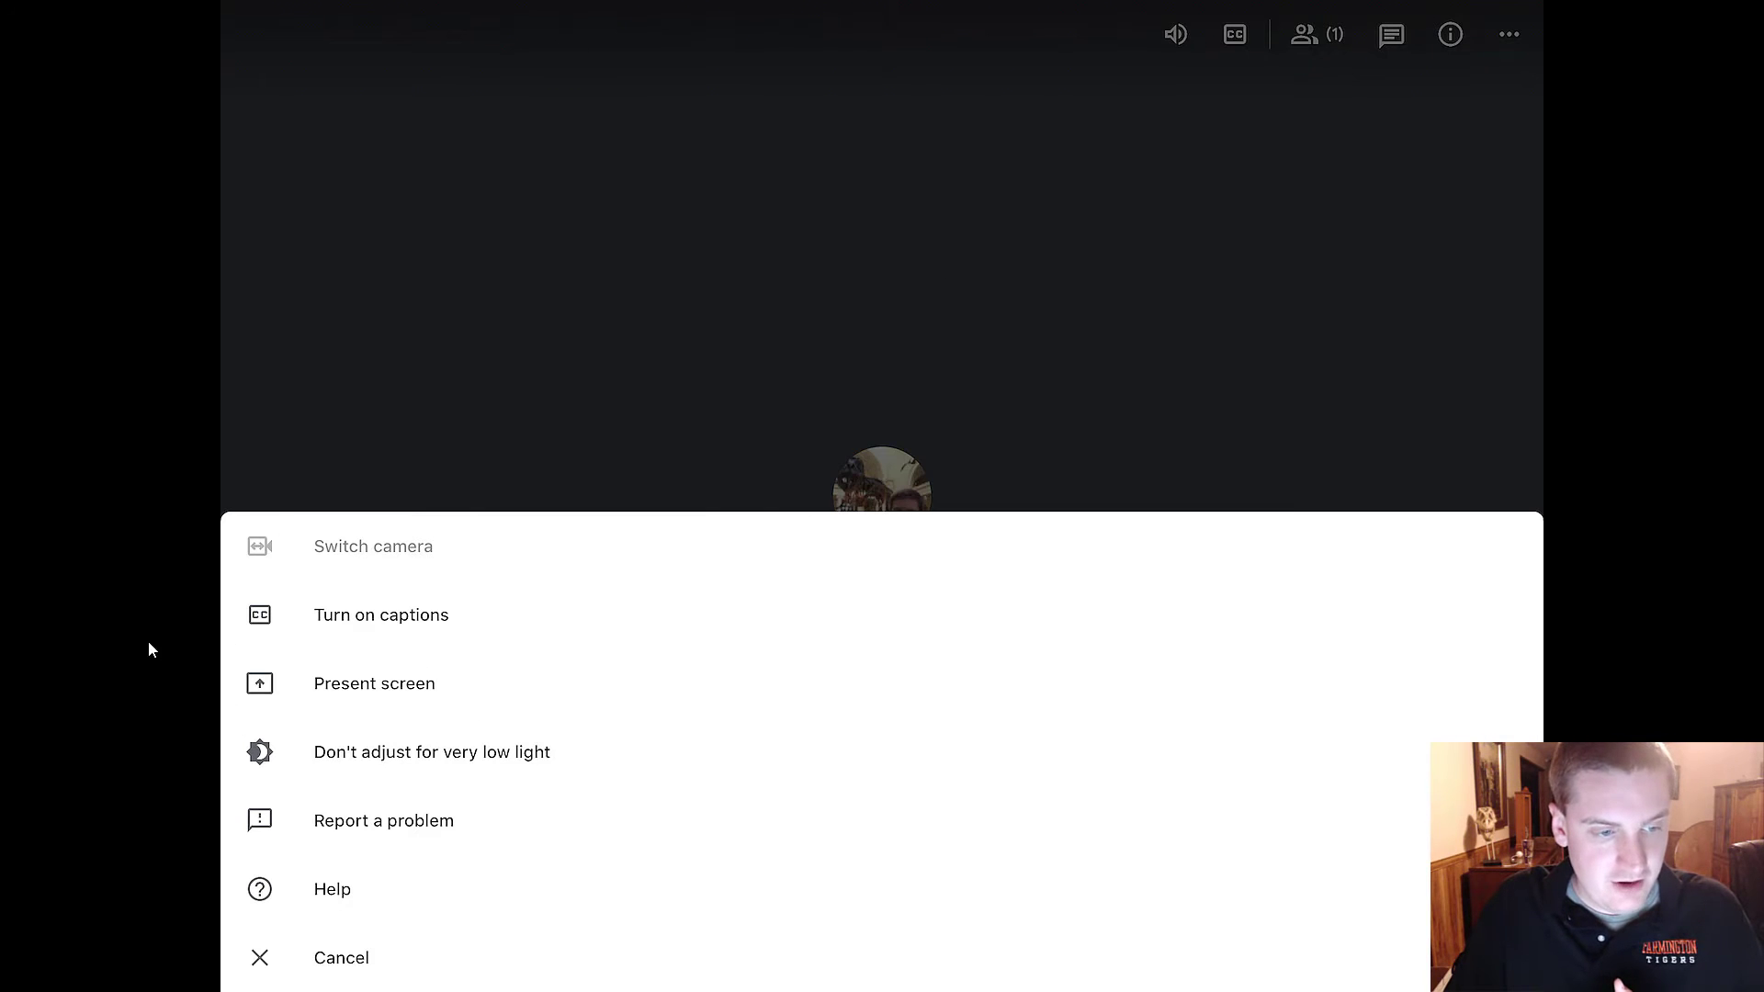
mouse_move(460, 730)
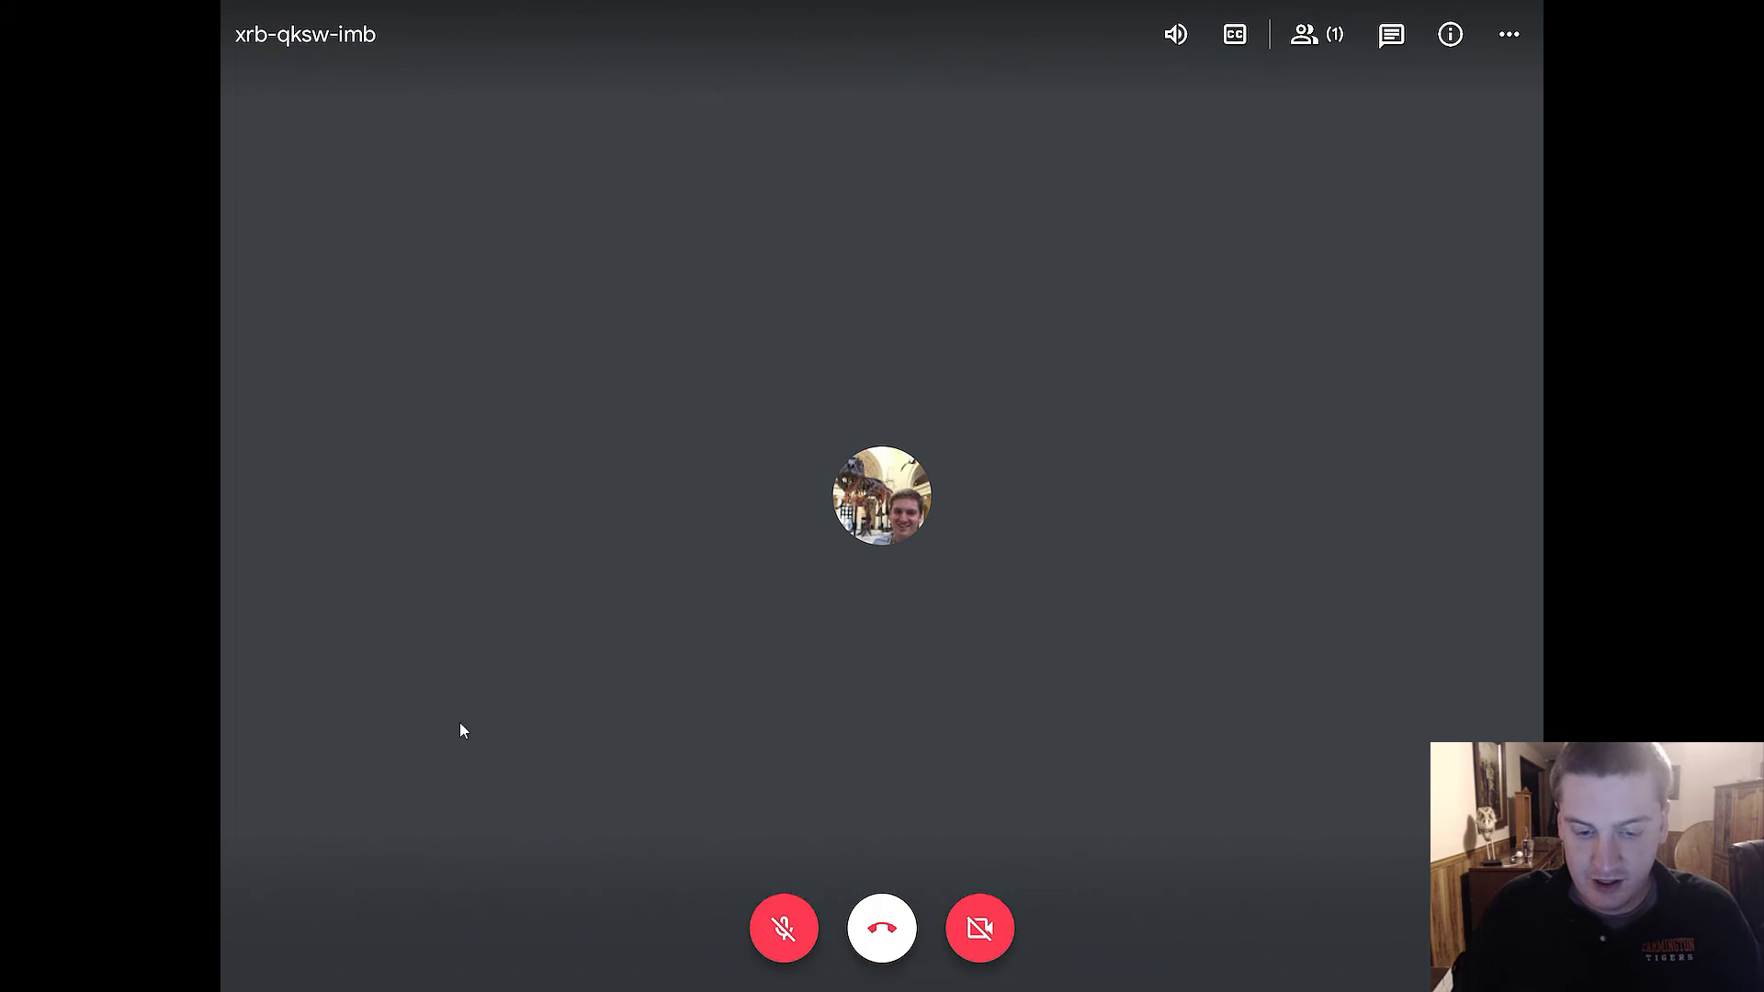
click(880, 928)
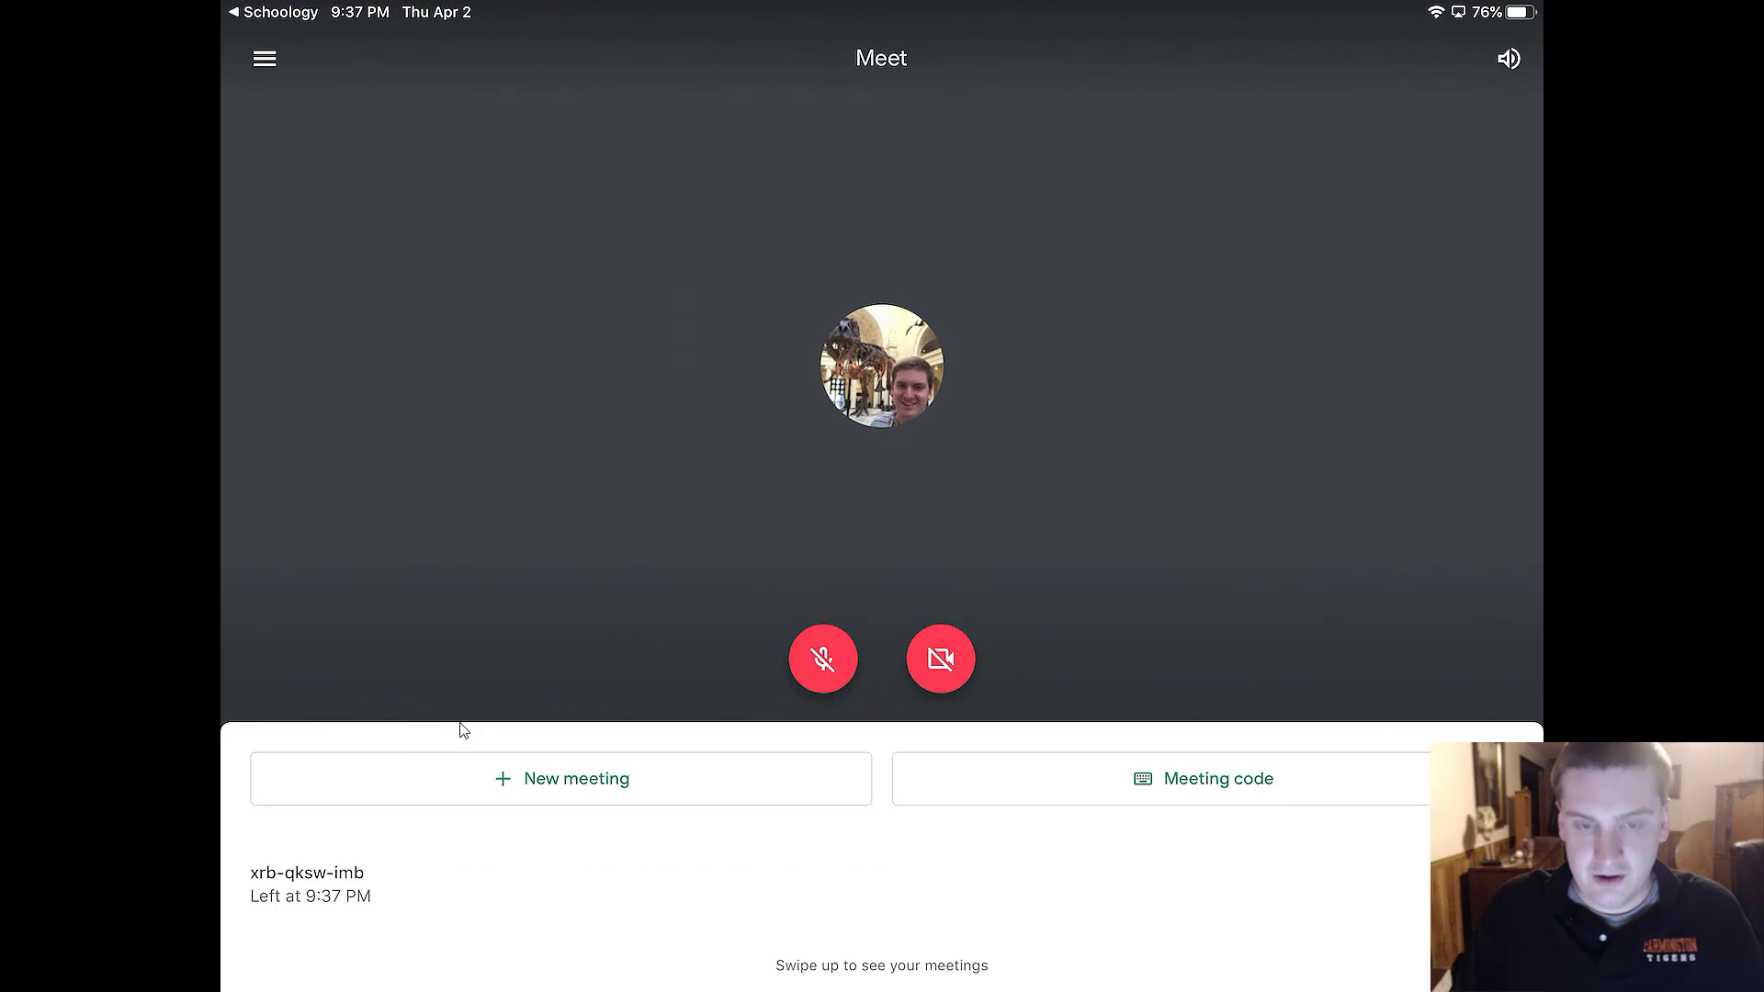